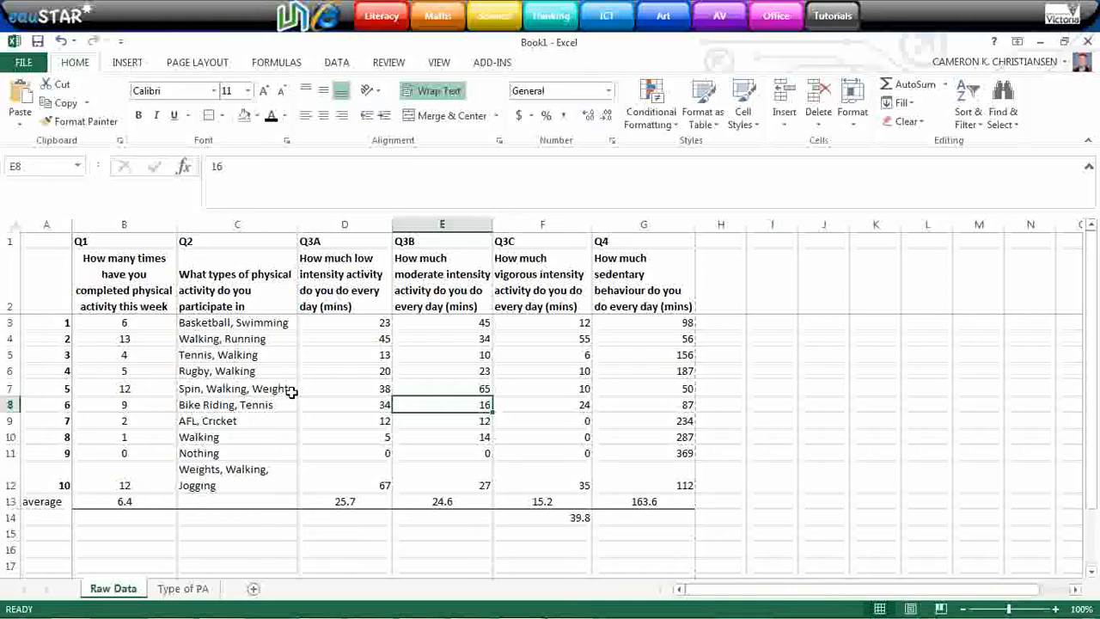
mouse_move(178, 155)
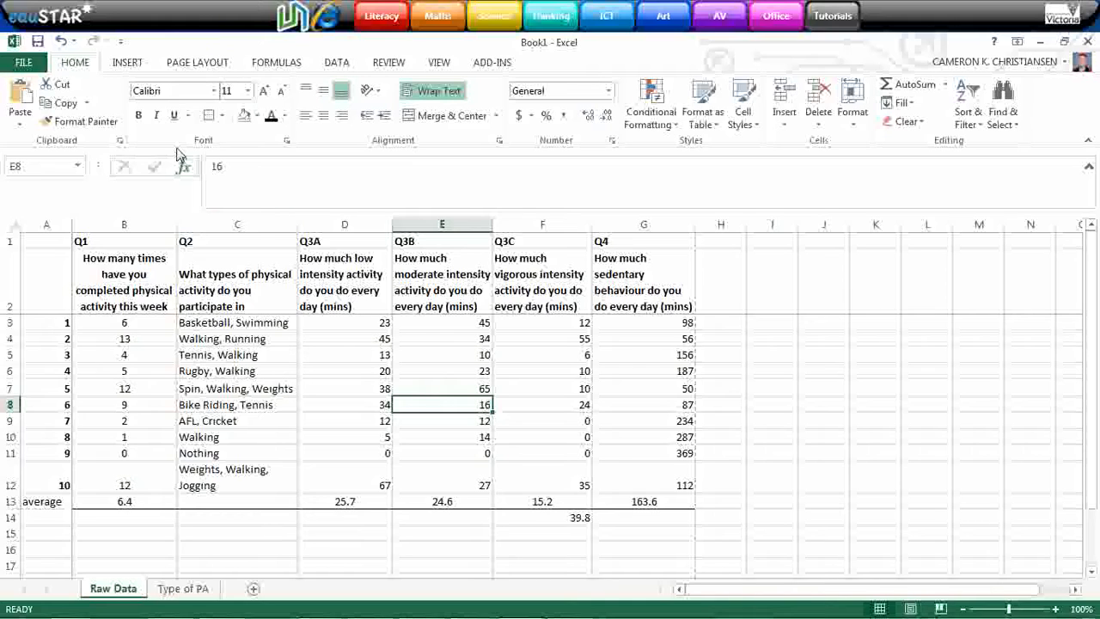
mouse_move(135, 69)
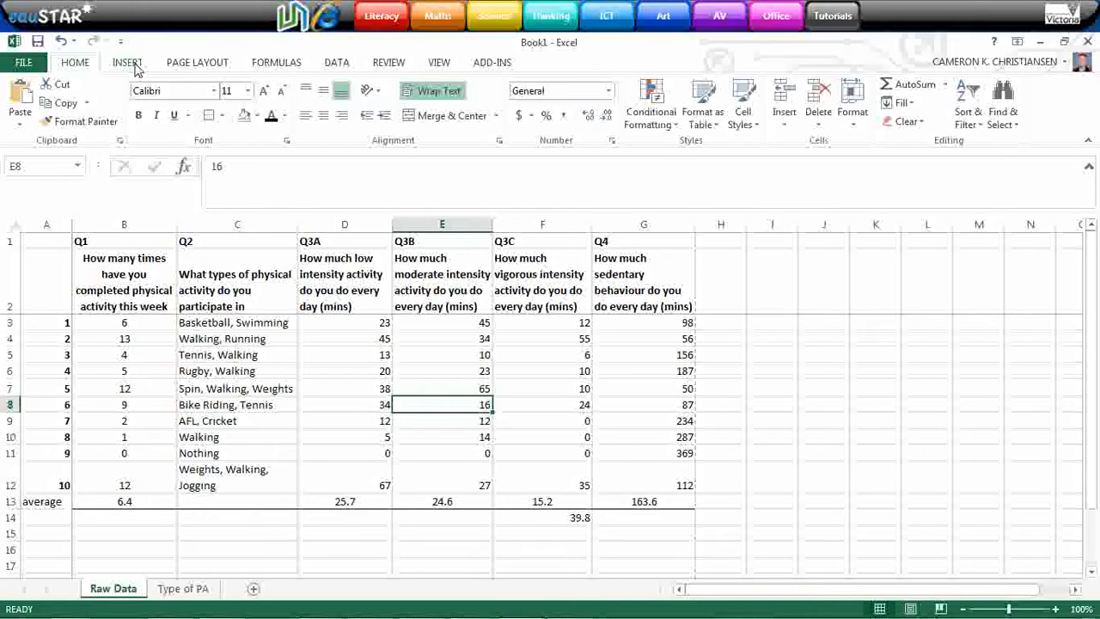
- Bring up the INSERT ribbon's chart options for the survey data
left_click(127, 62)
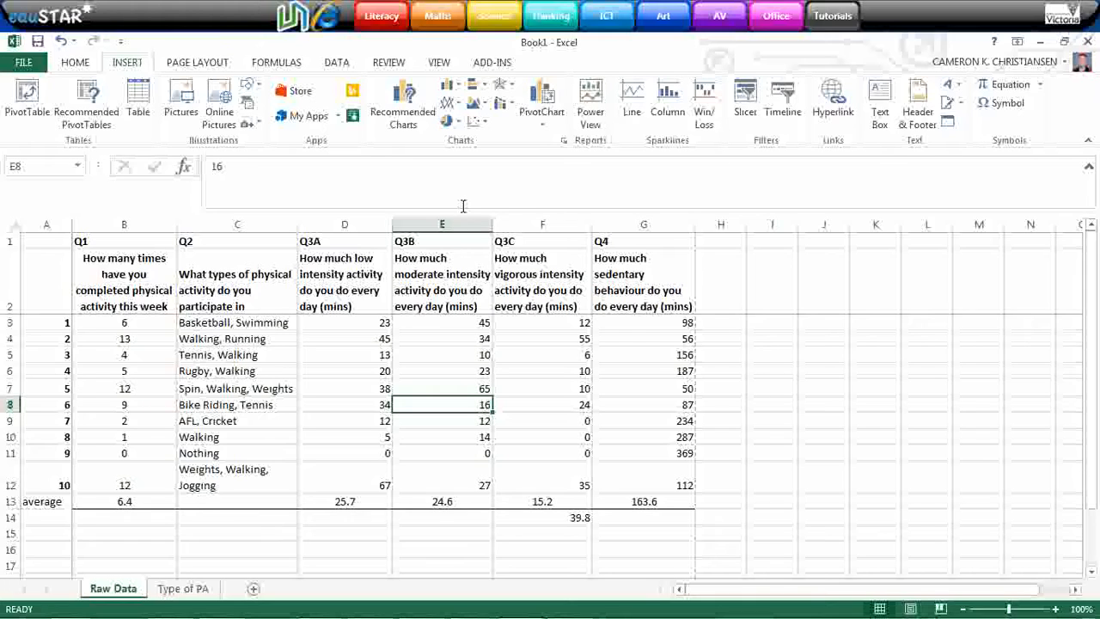
mouse_move(464, 207)
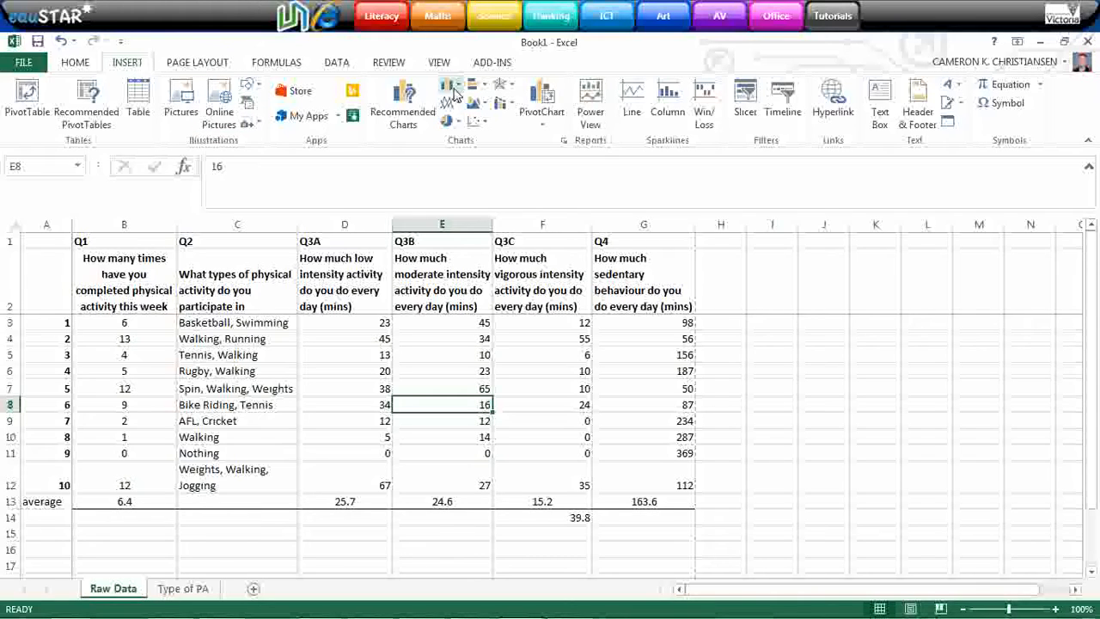
mouse_move(451, 89)
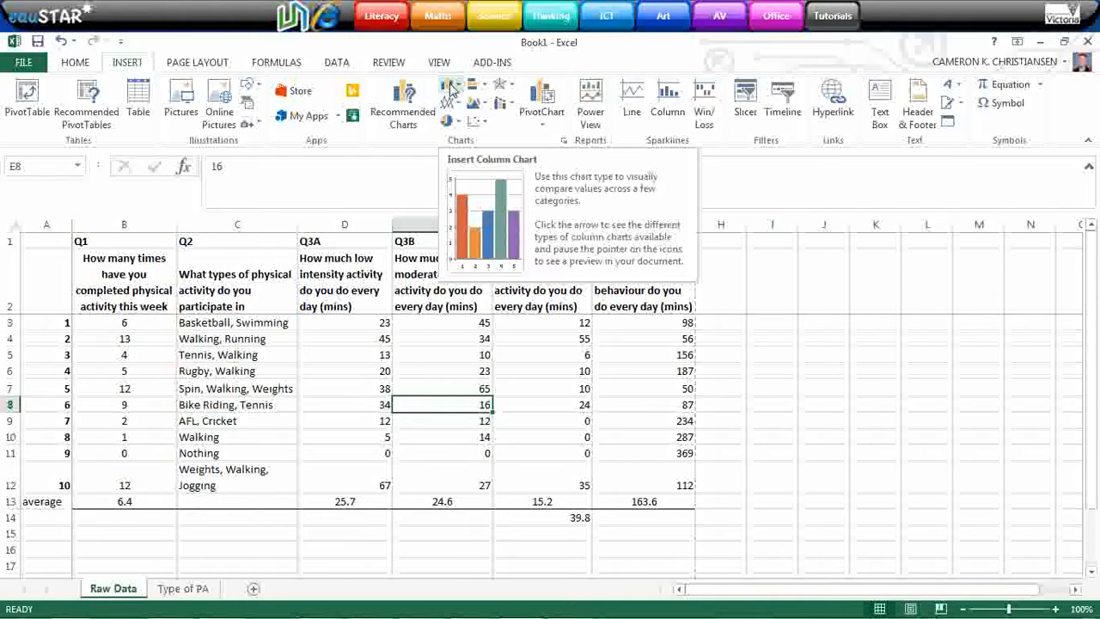
- Insert a 2-D clustered column chart of all the survey responses
left_click(451, 85)
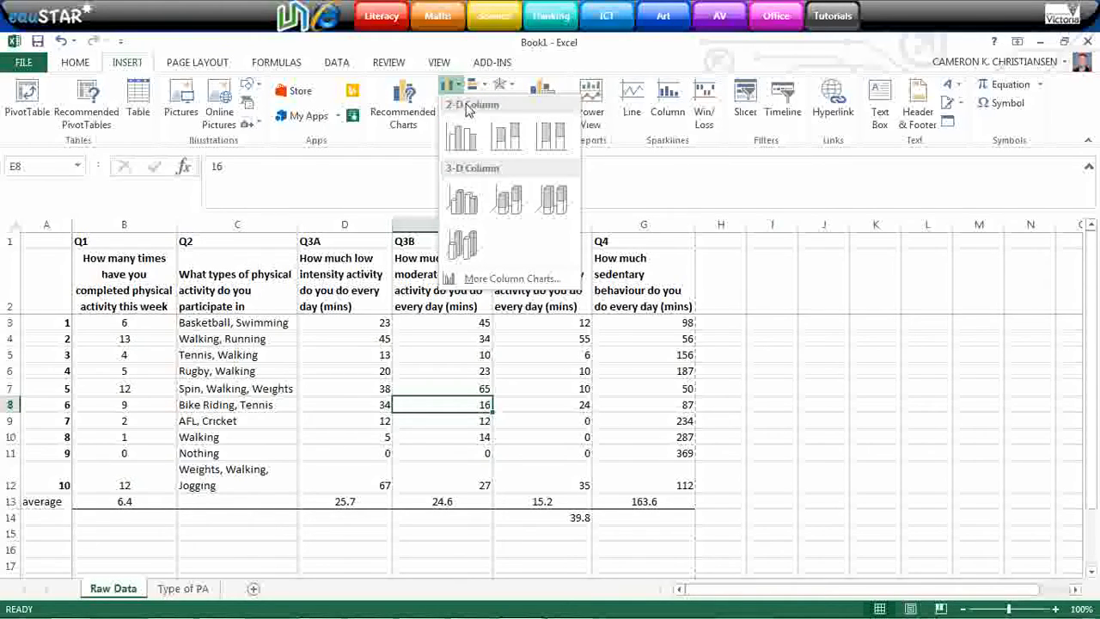
left_click(462, 138)
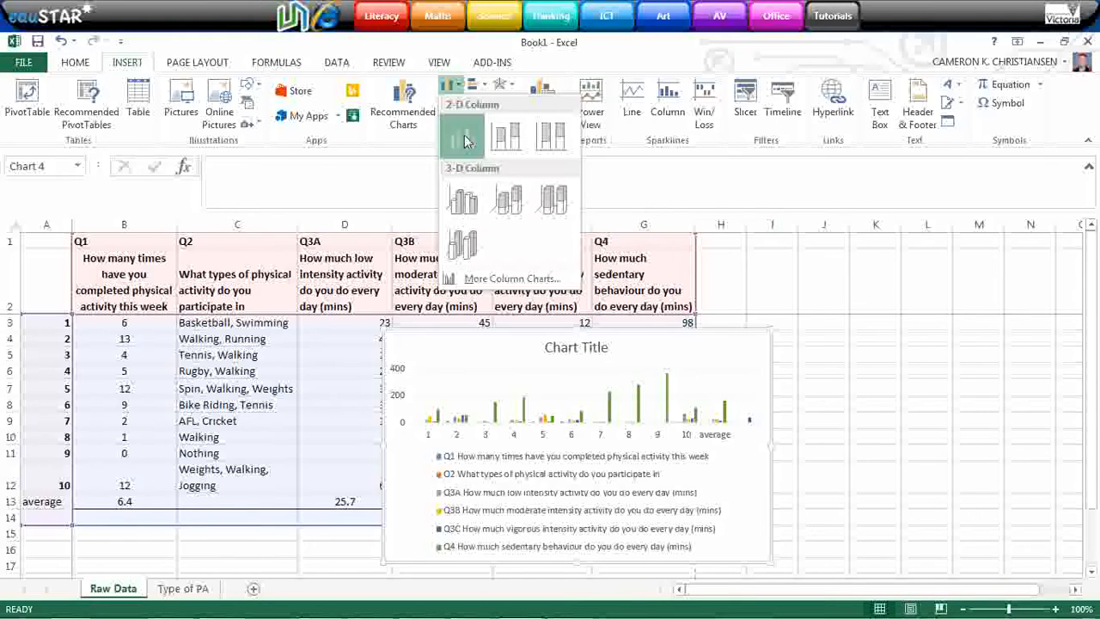
left_click(463, 133)
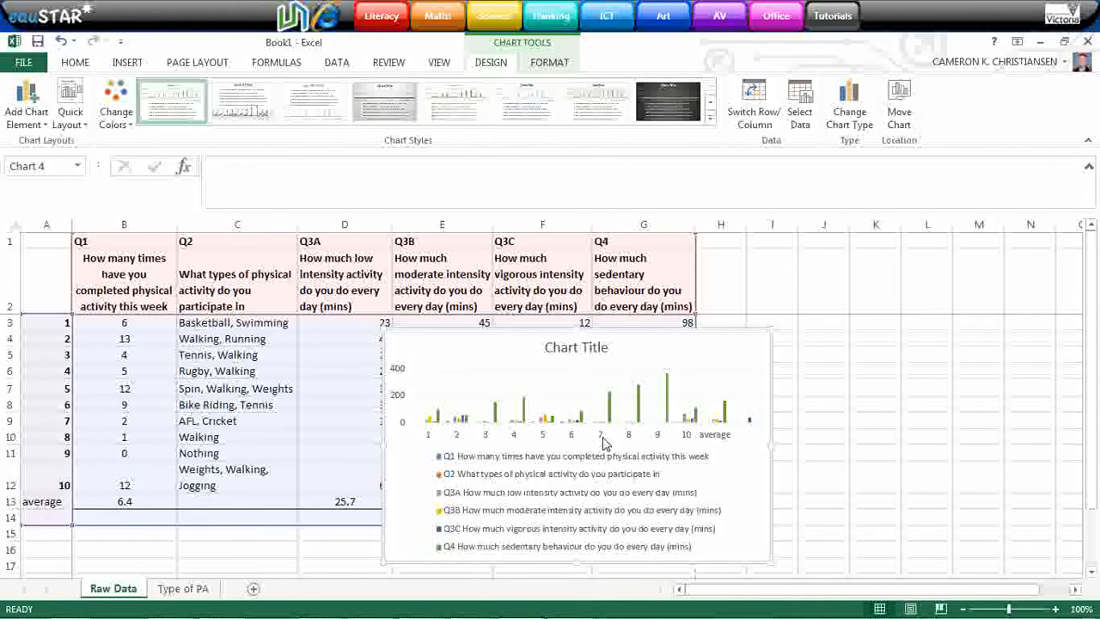
mouse_move(603, 443)
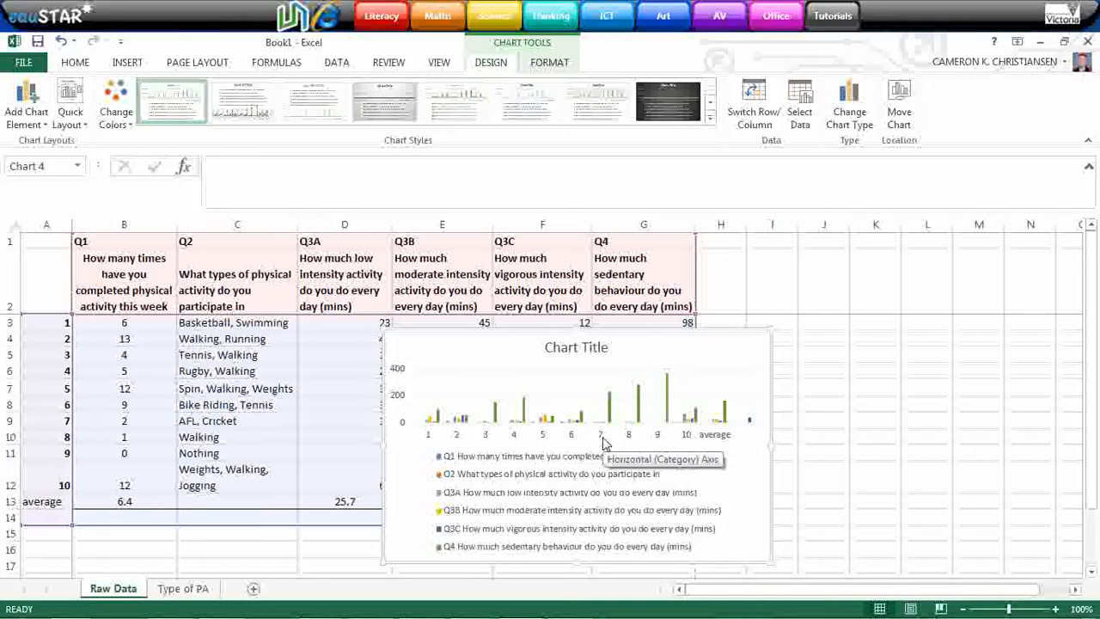
mouse_move(799, 93)
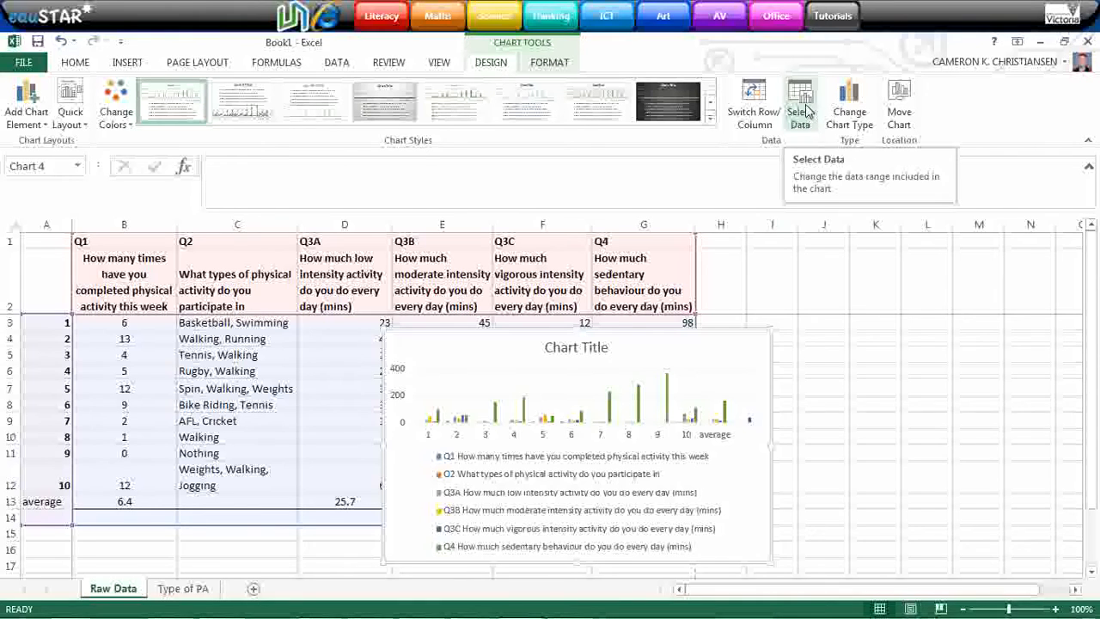
mouse_move(804, 110)
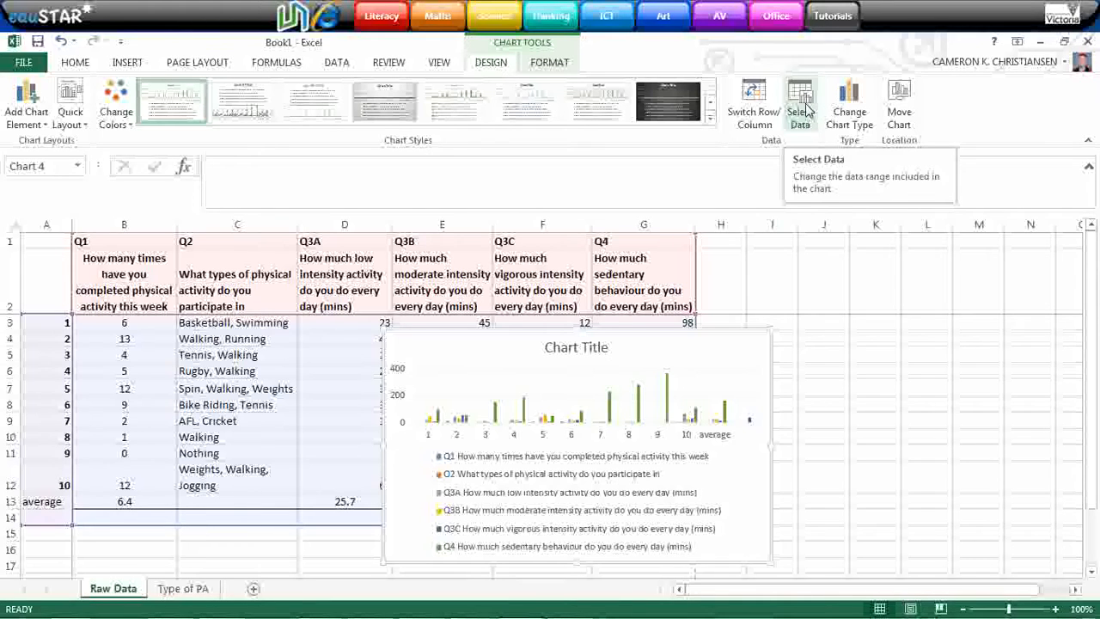
- Remove the other series, including Q3B and Q3C, leaving only the Q1 activity counts charted
left_click(800, 101)
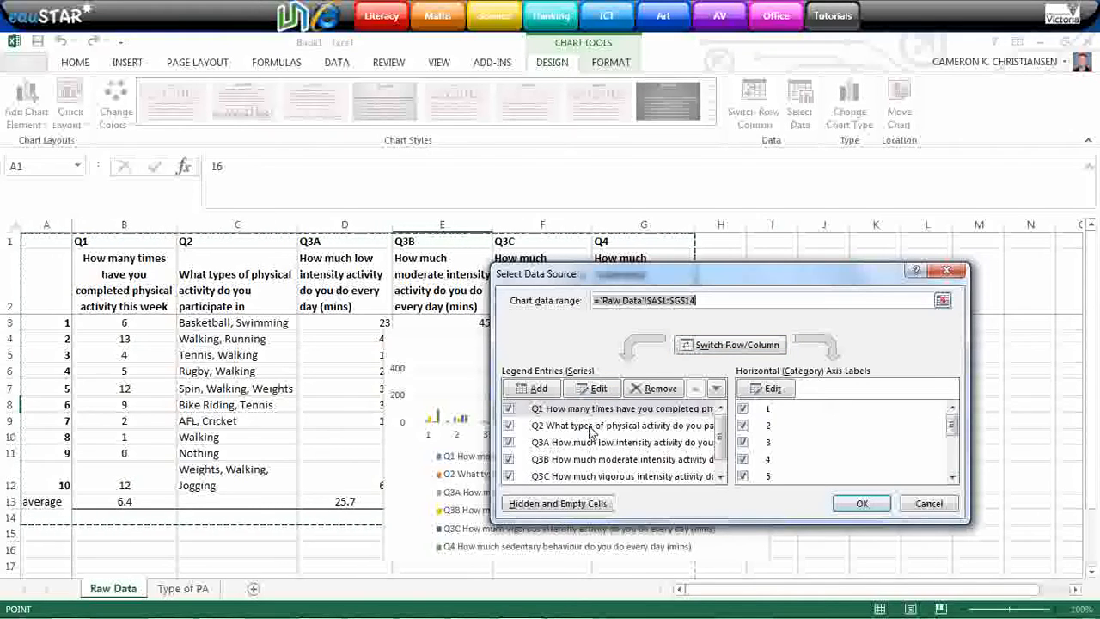
left_click(653, 387)
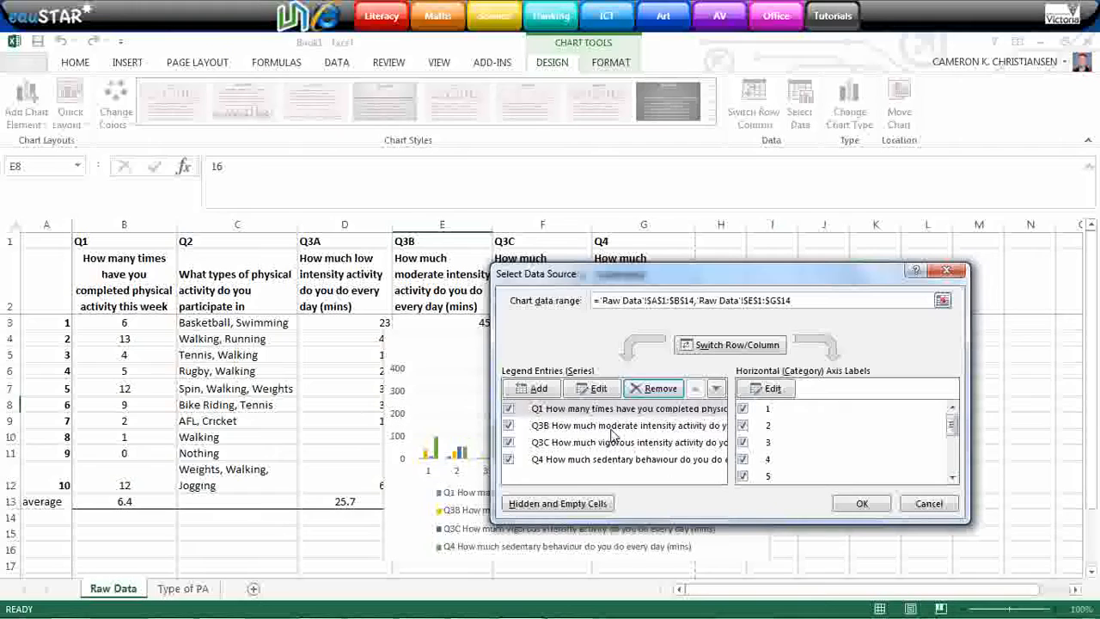
left_click(653, 388)
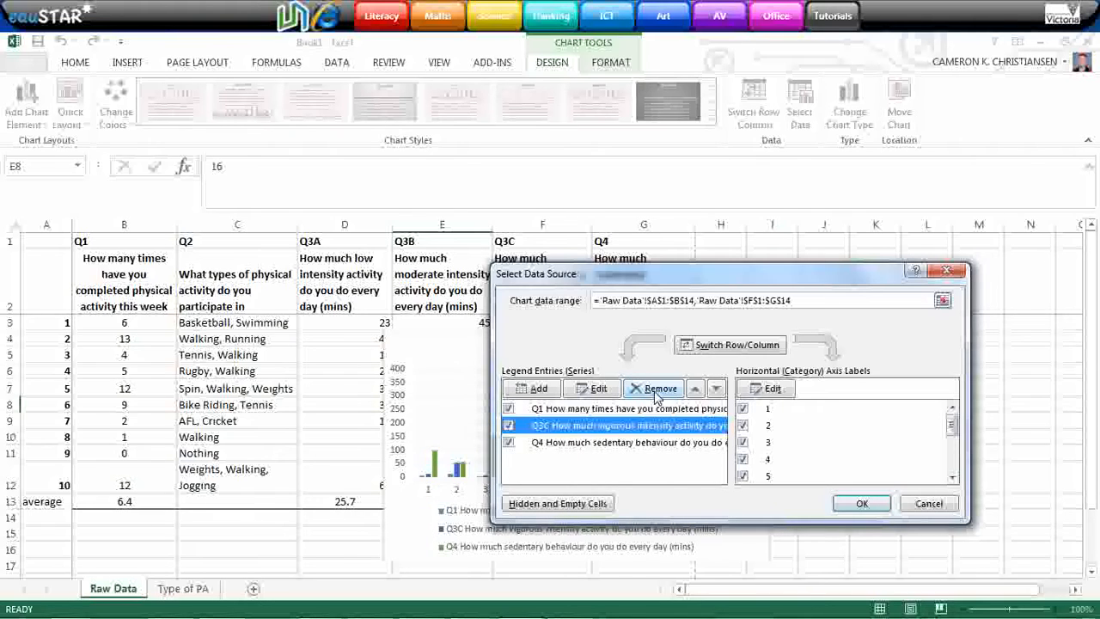
left_click(659, 388)
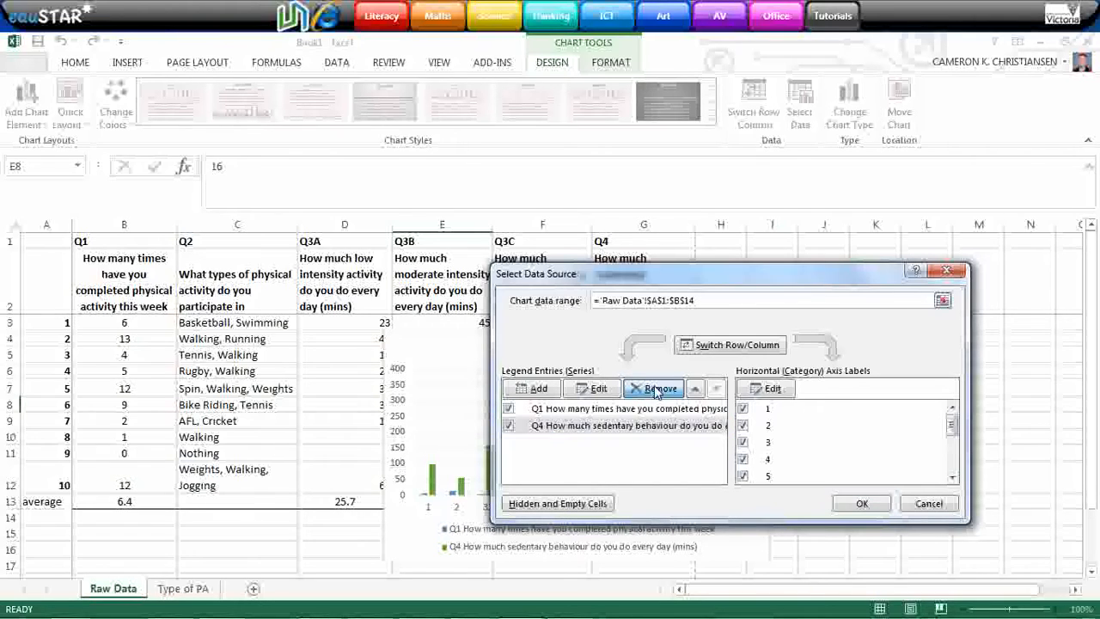
left_click(861, 503)
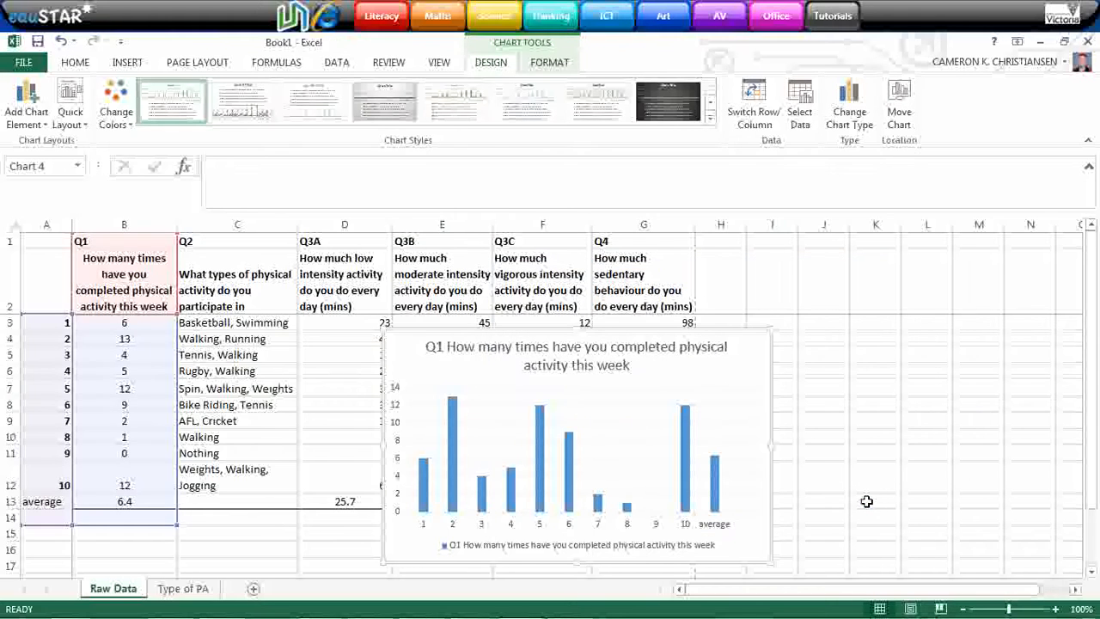
mouse_move(610, 524)
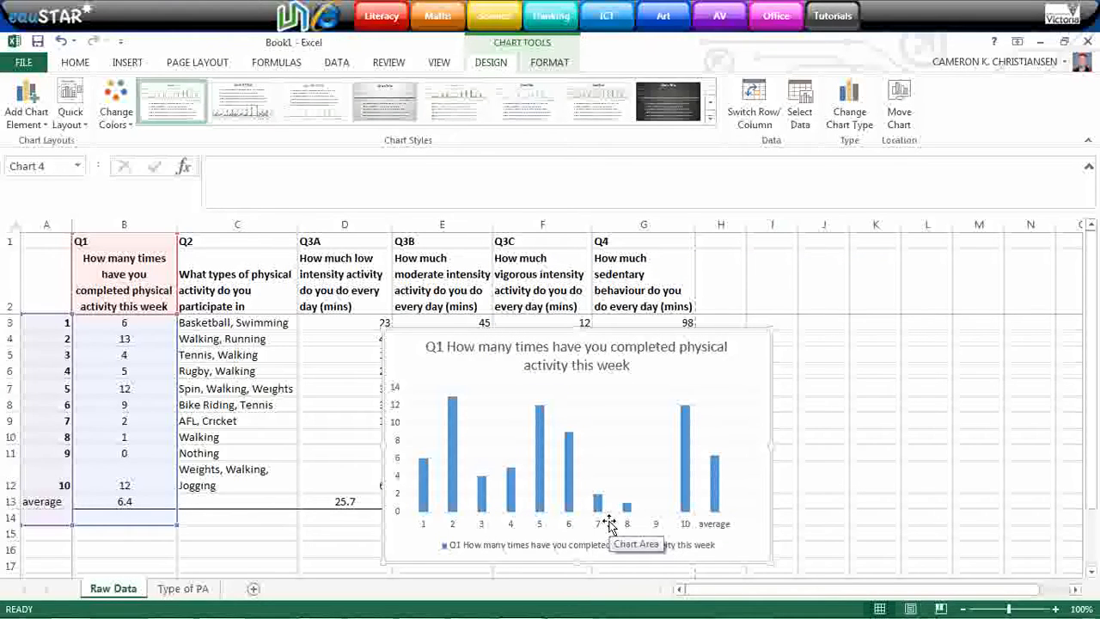
mouse_move(183, 438)
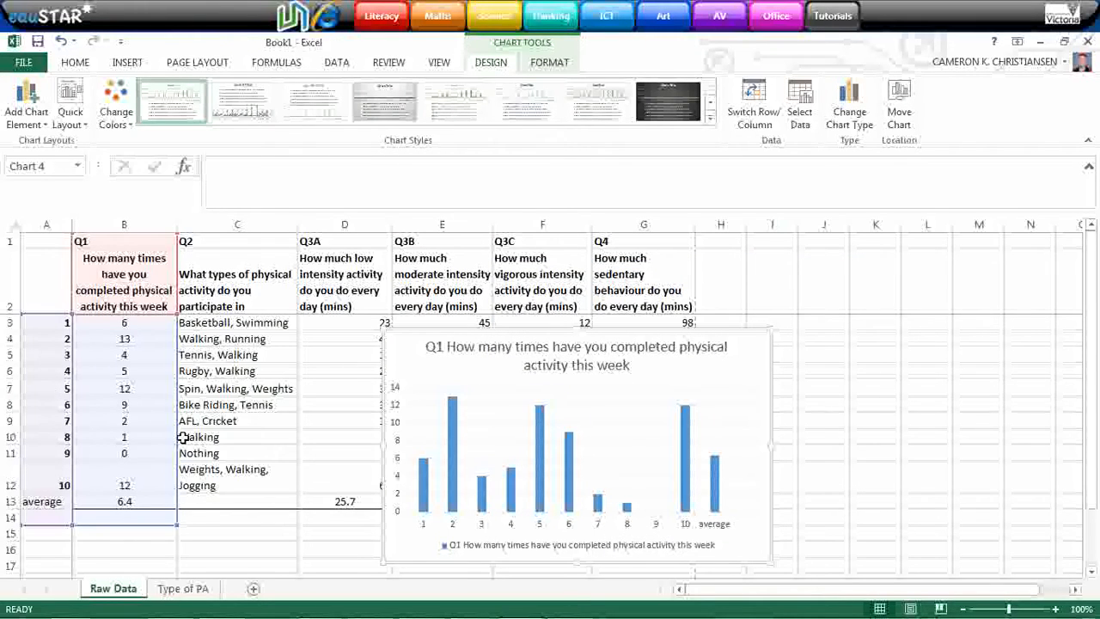
mouse_move(422, 513)
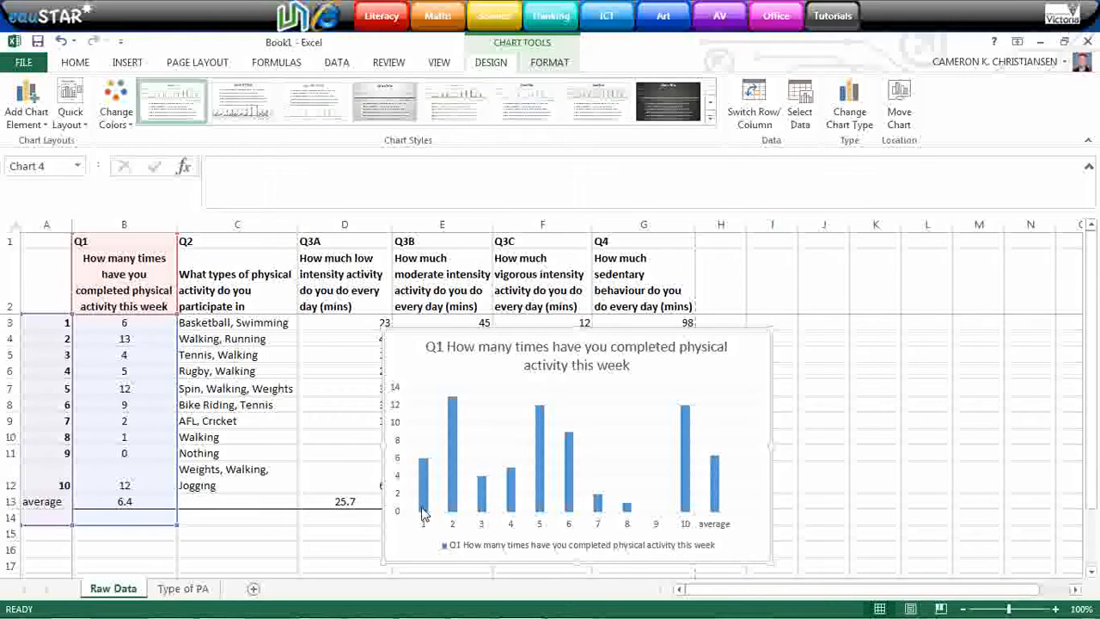
mouse_move(462, 502)
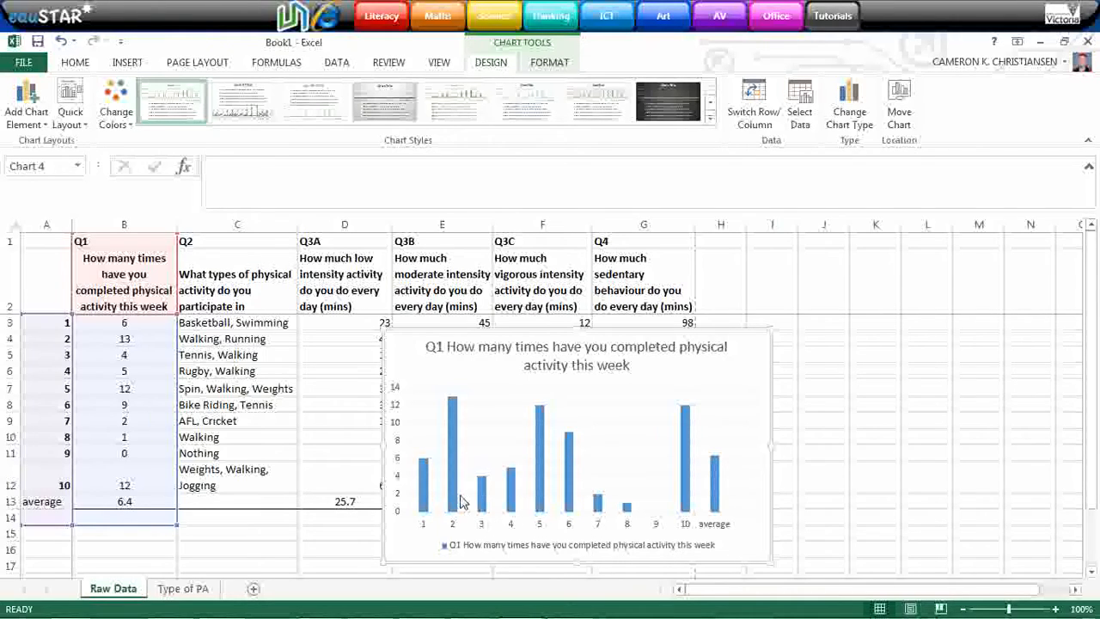
mouse_move(714, 464)
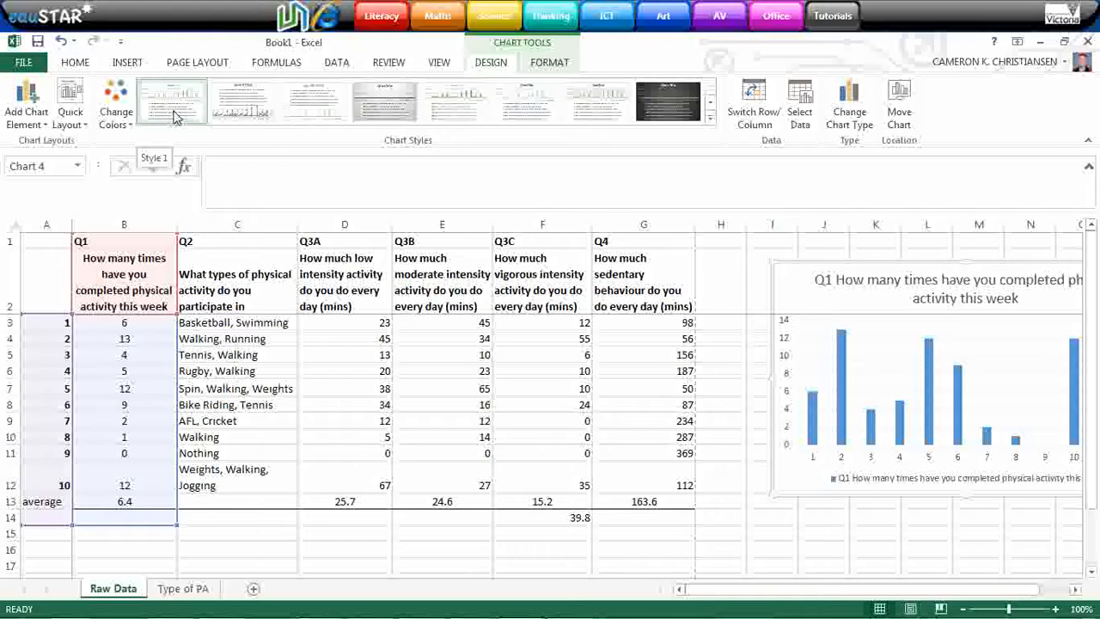
- Insert a 2-D stacked bar chart of the survey data
left_click(172, 101)
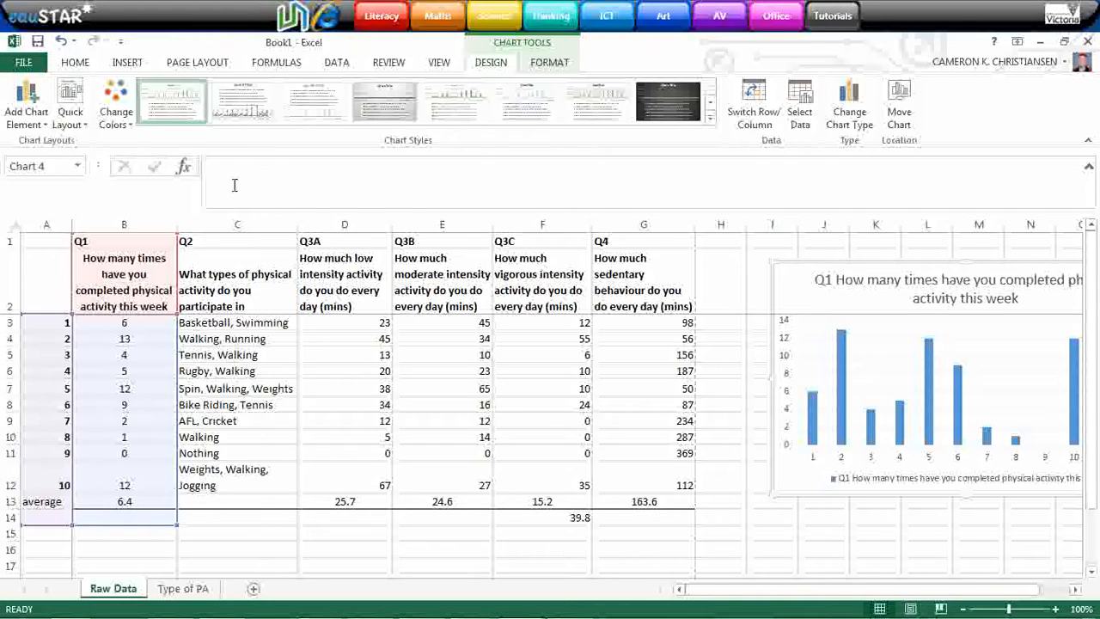
left_click(127, 62)
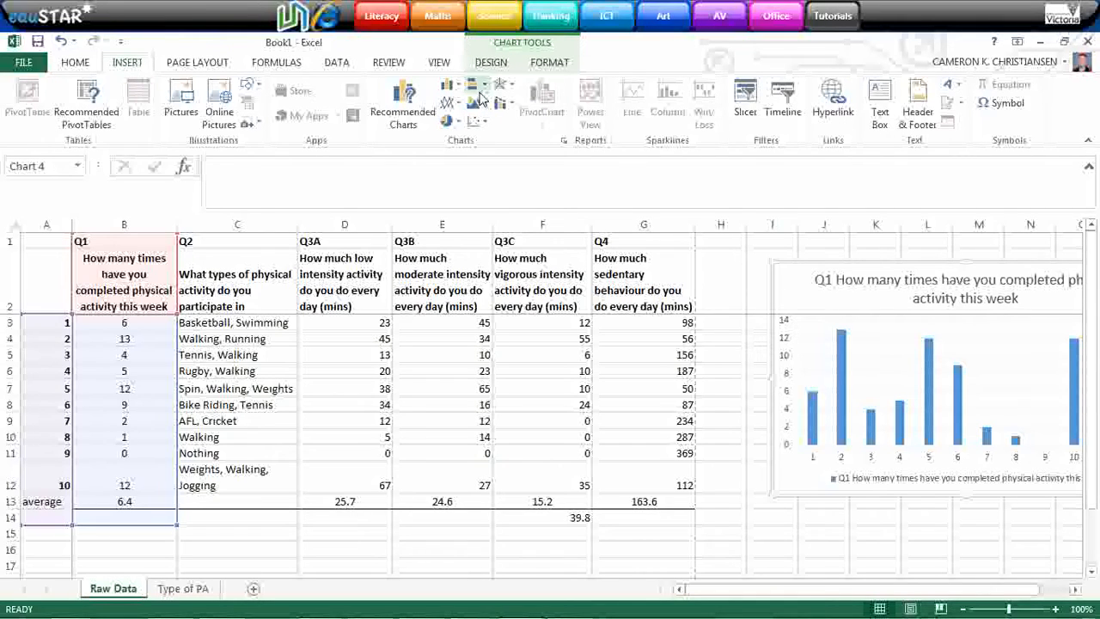
left_click(477, 83)
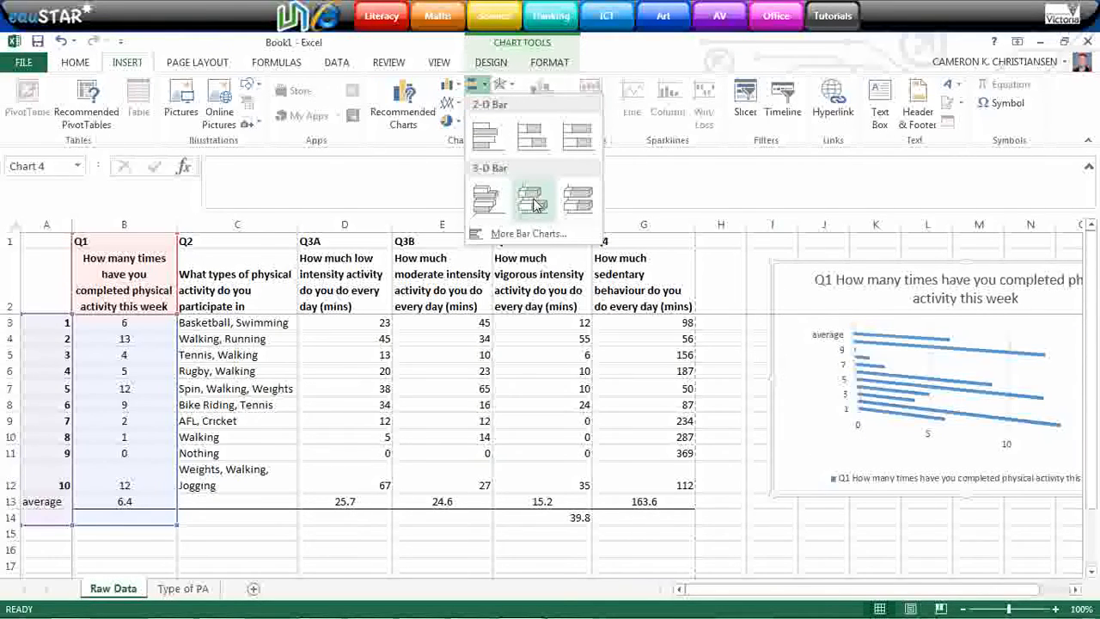
left_click(533, 200)
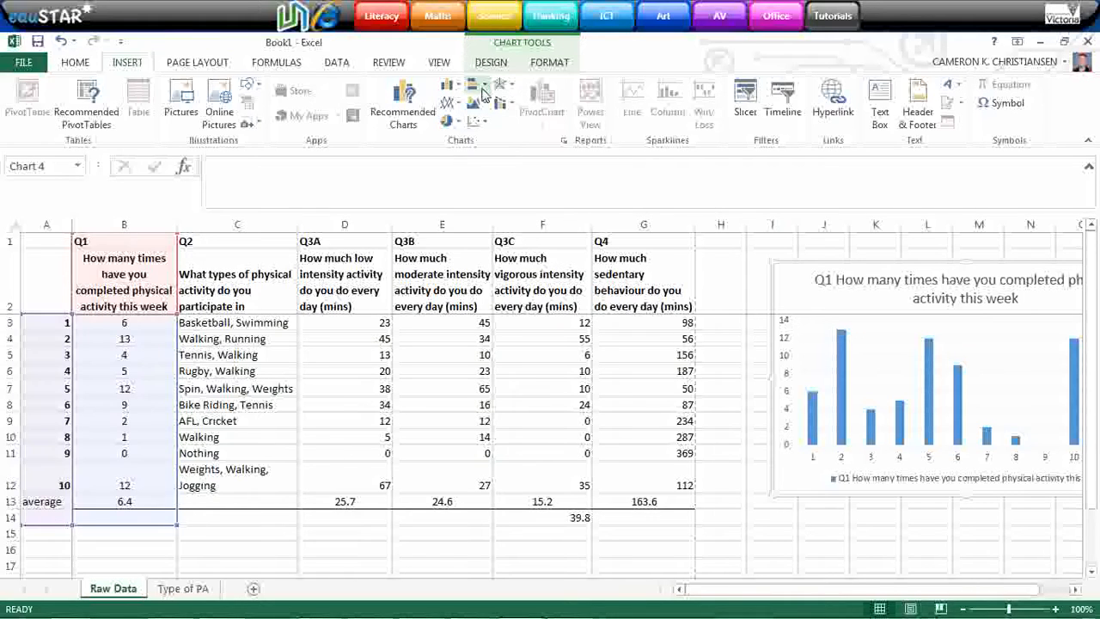
left_click(644, 354)
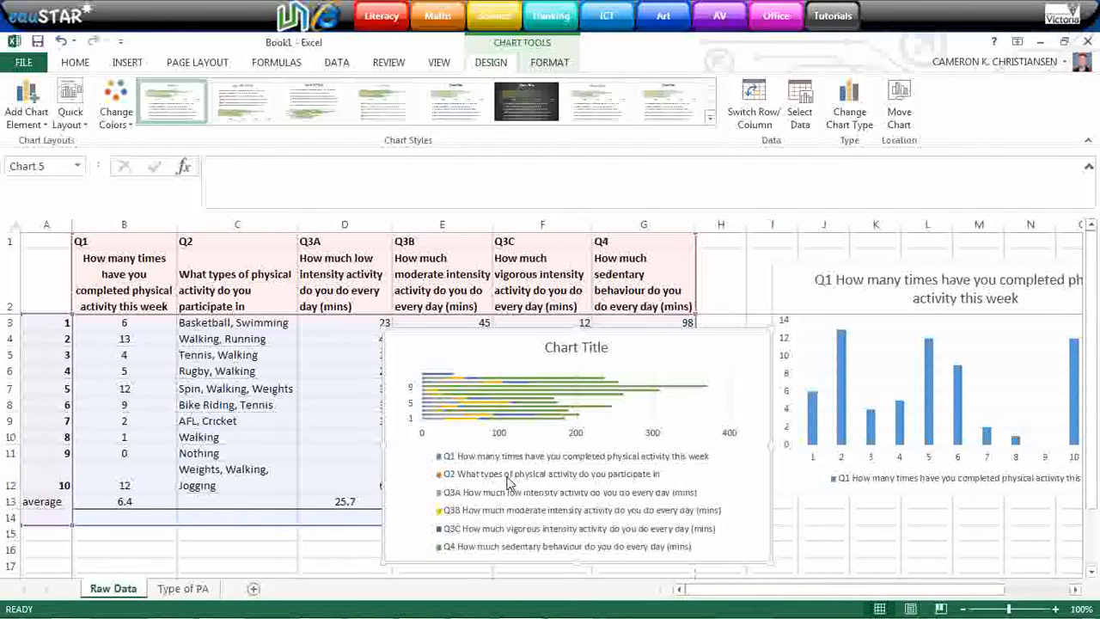
- Remove the Q3A low-intensity and Q4 sedentary series, keeping Q3B and Q3C
left_click(800, 102)
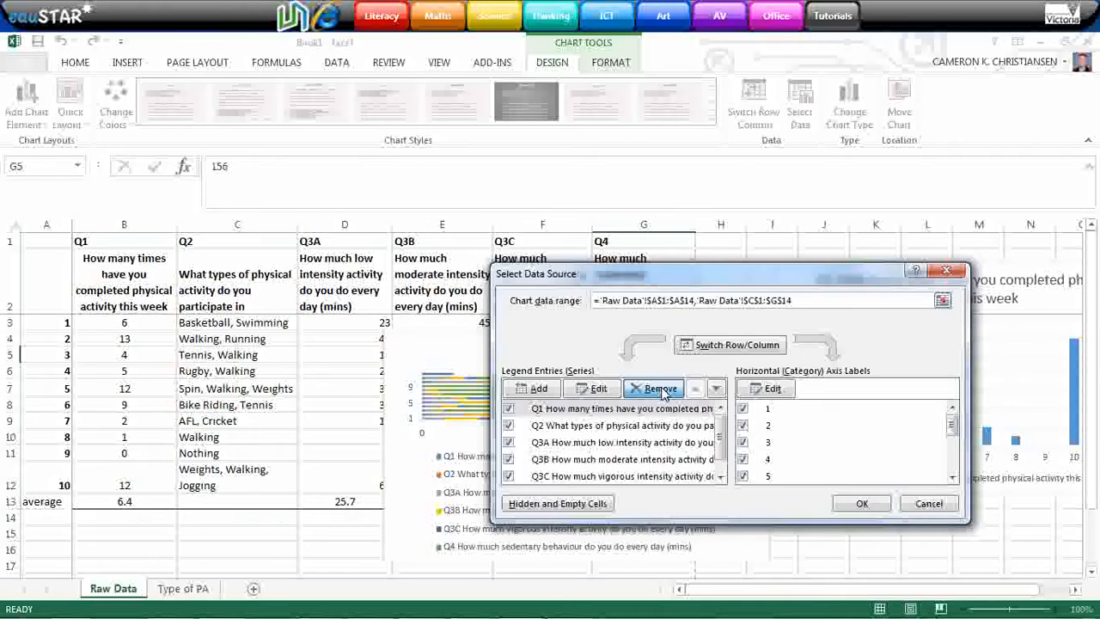
left_click(661, 388)
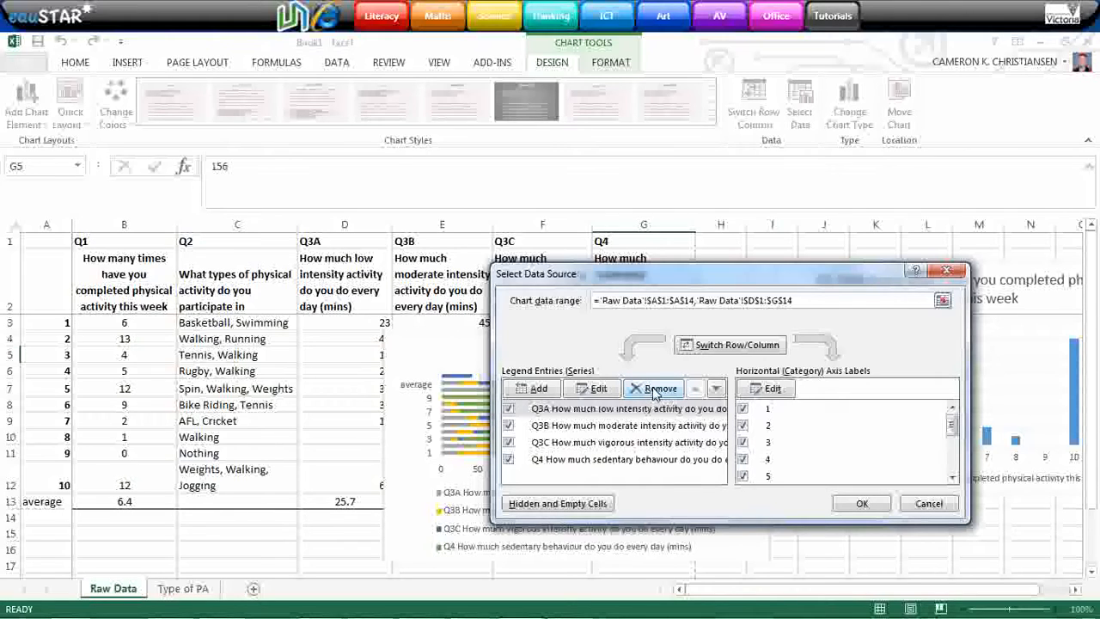
left_click(660, 388)
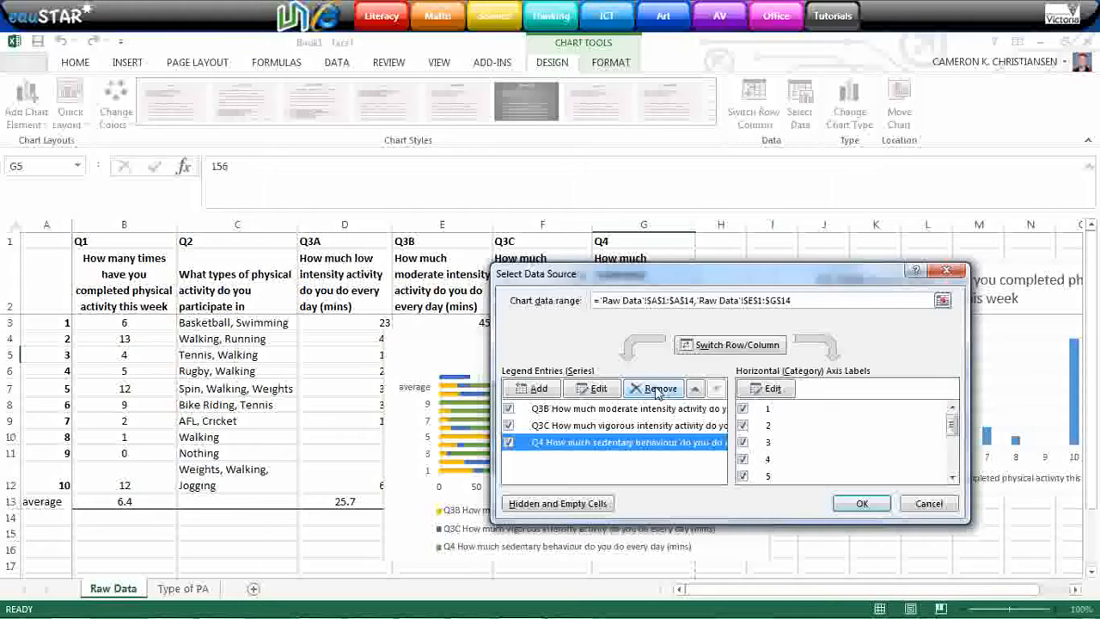
left_click(654, 387)
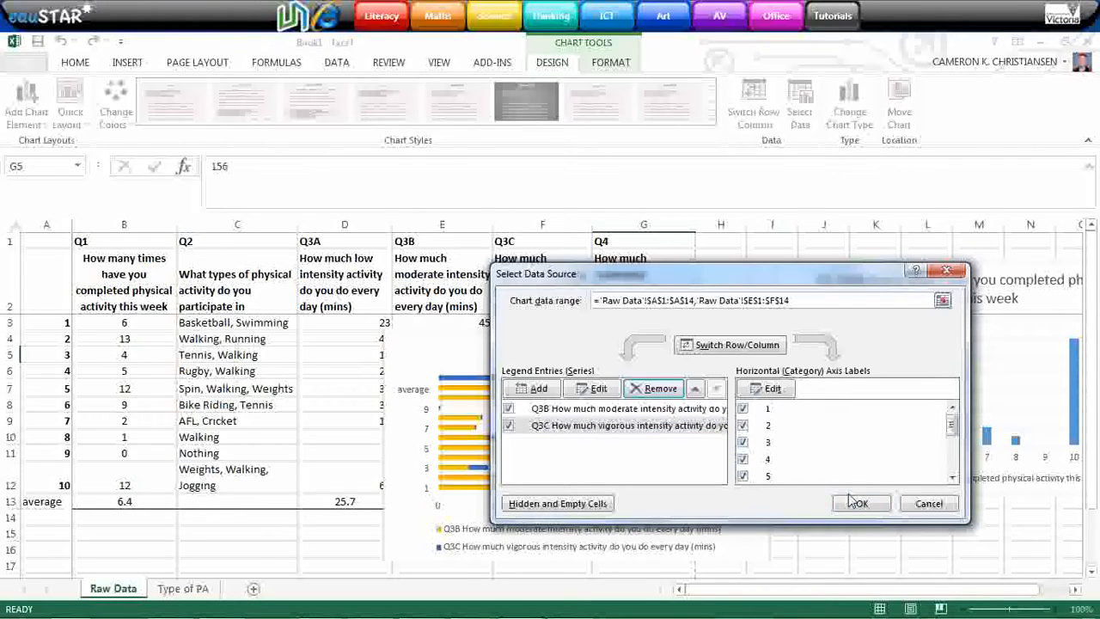
left_click(856, 503)
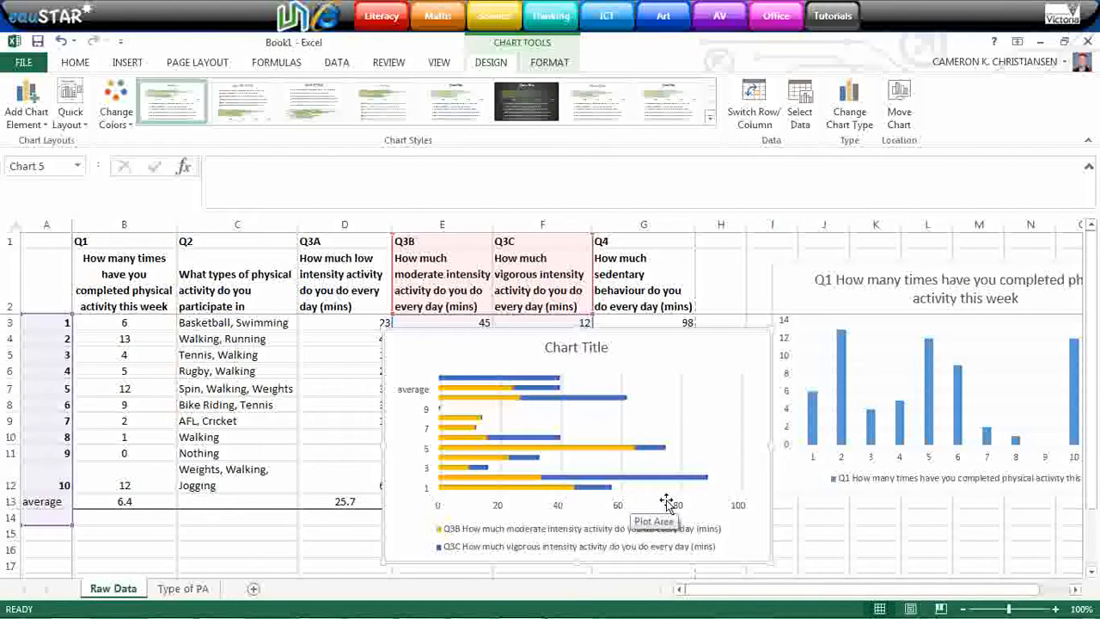
mouse_move(515, 538)
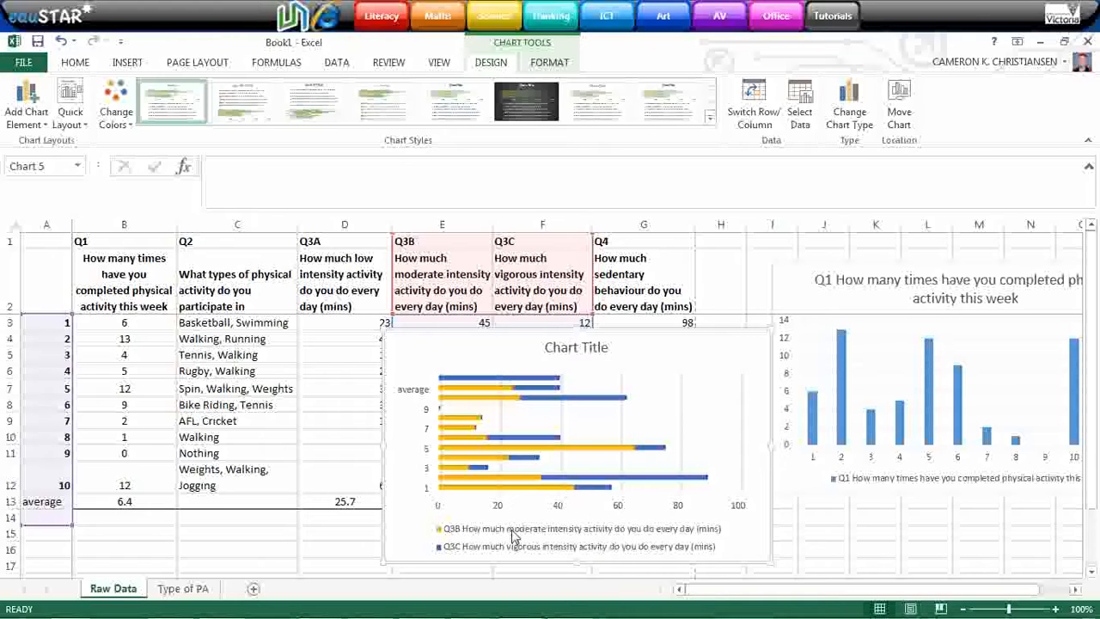
mouse_move(625, 492)
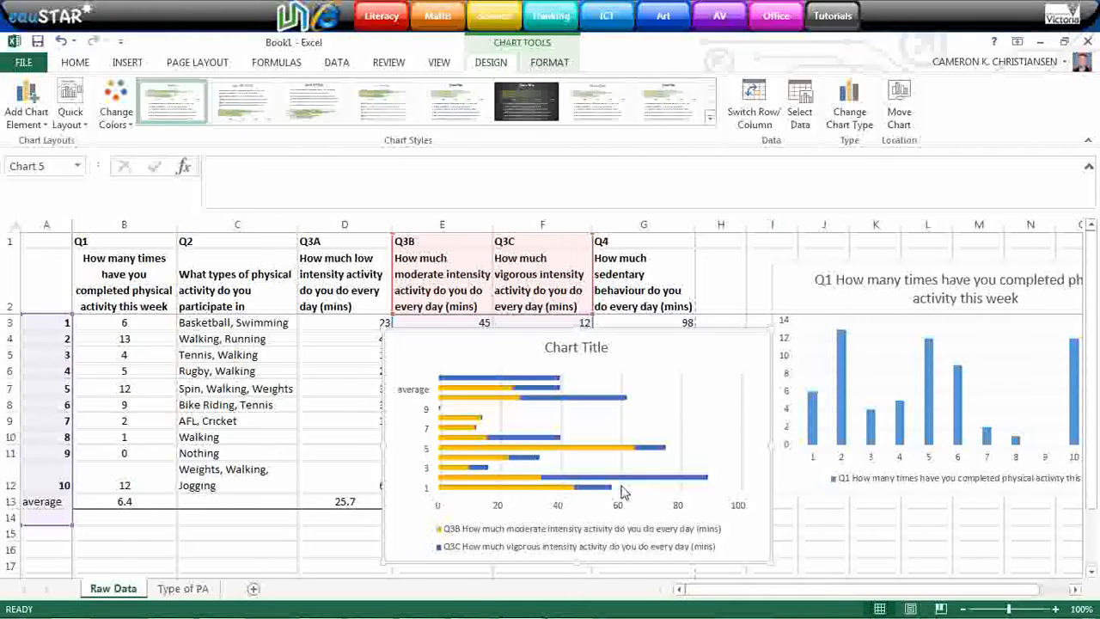
mouse_move(471, 456)
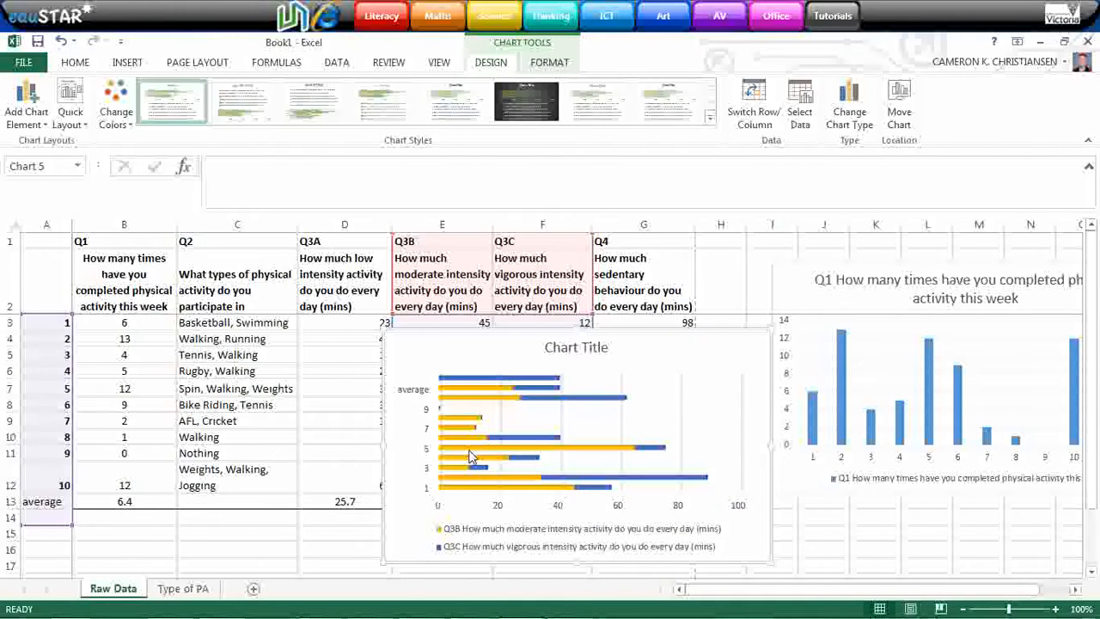
mouse_move(554, 475)
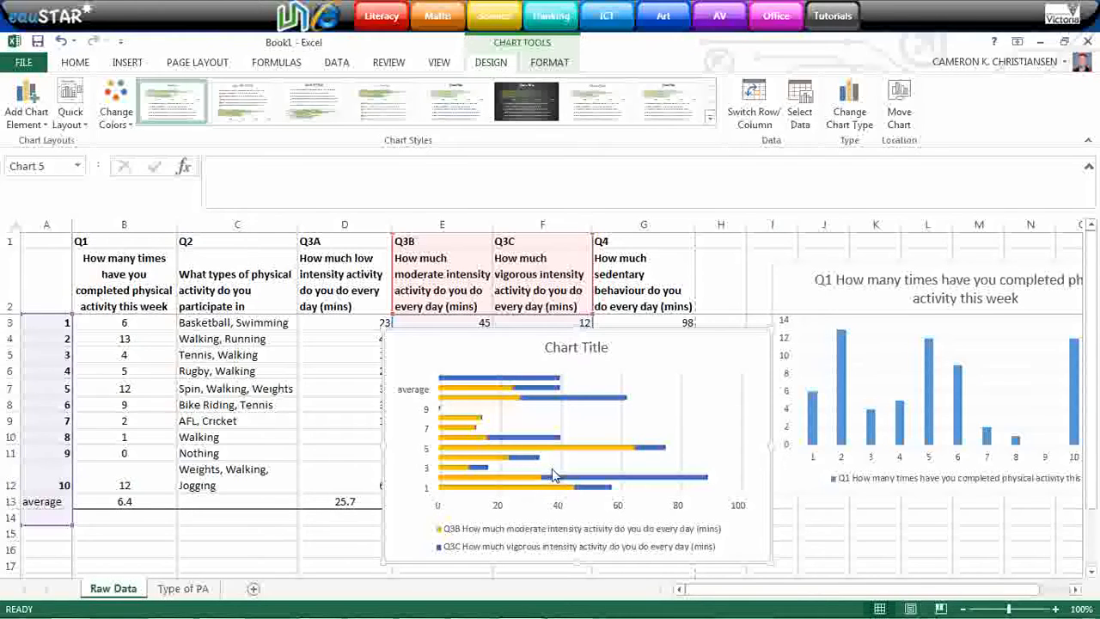
mouse_move(600, 430)
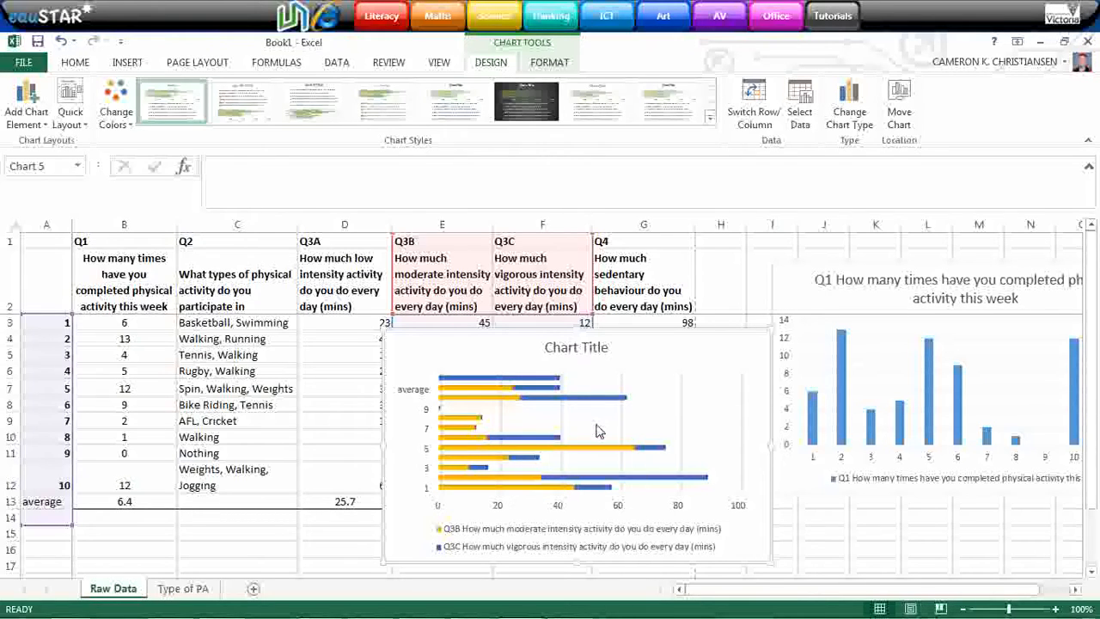
mouse_move(600, 512)
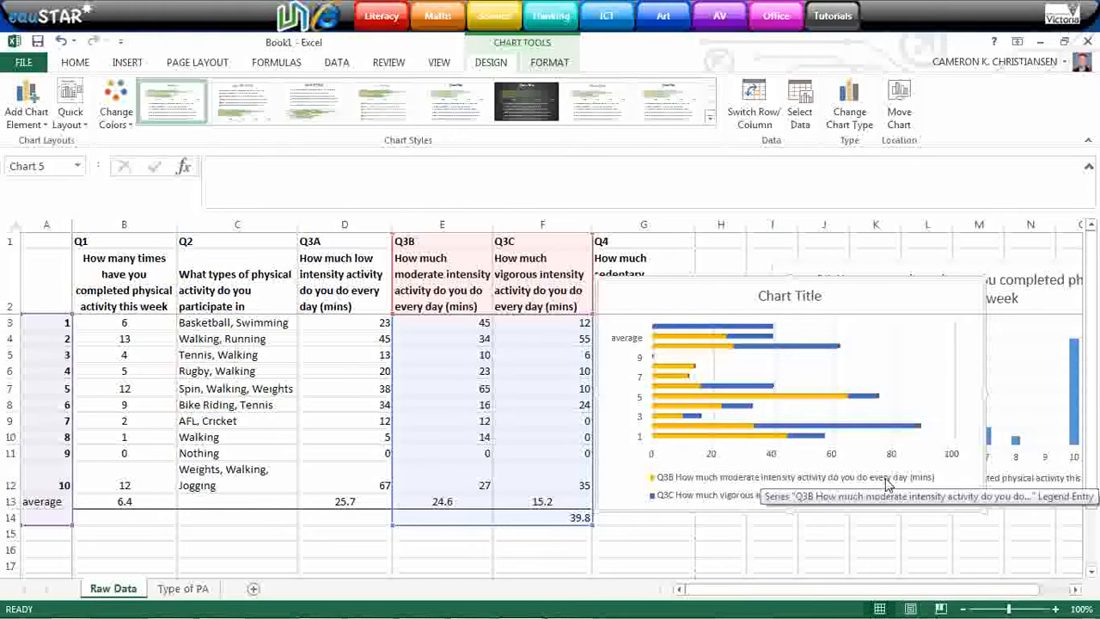
mouse_move(841, 441)
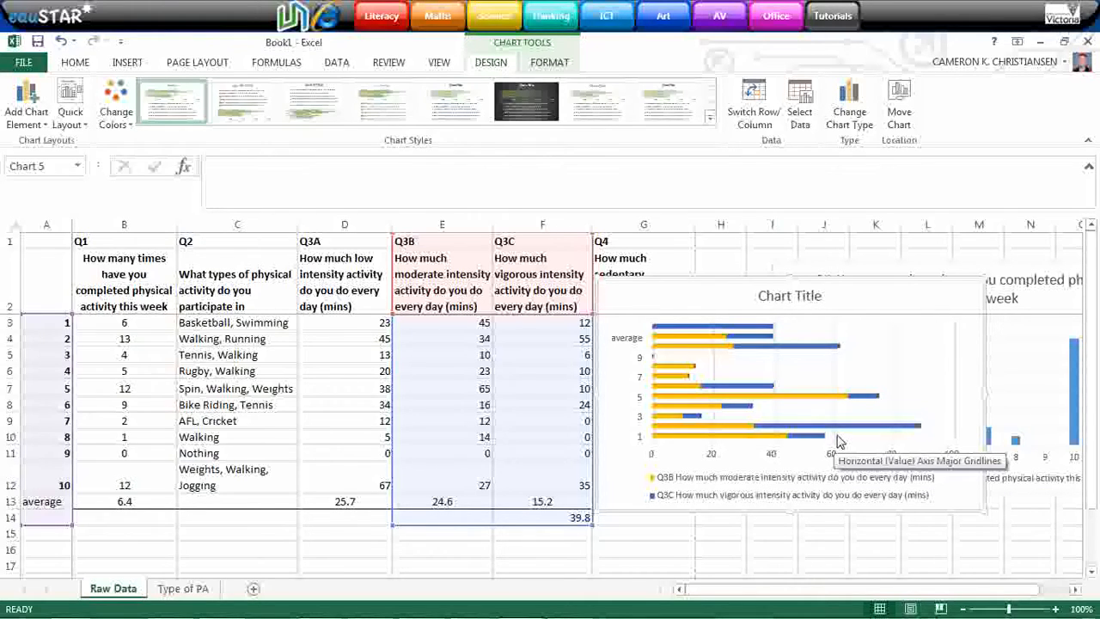
mouse_move(838, 353)
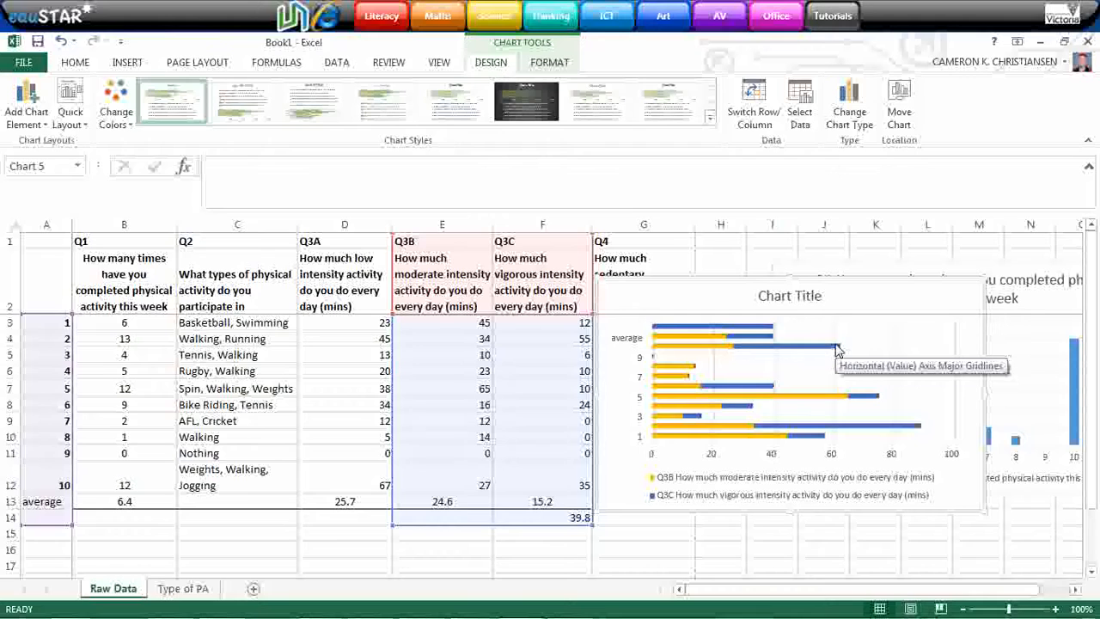
mouse_move(838, 352)
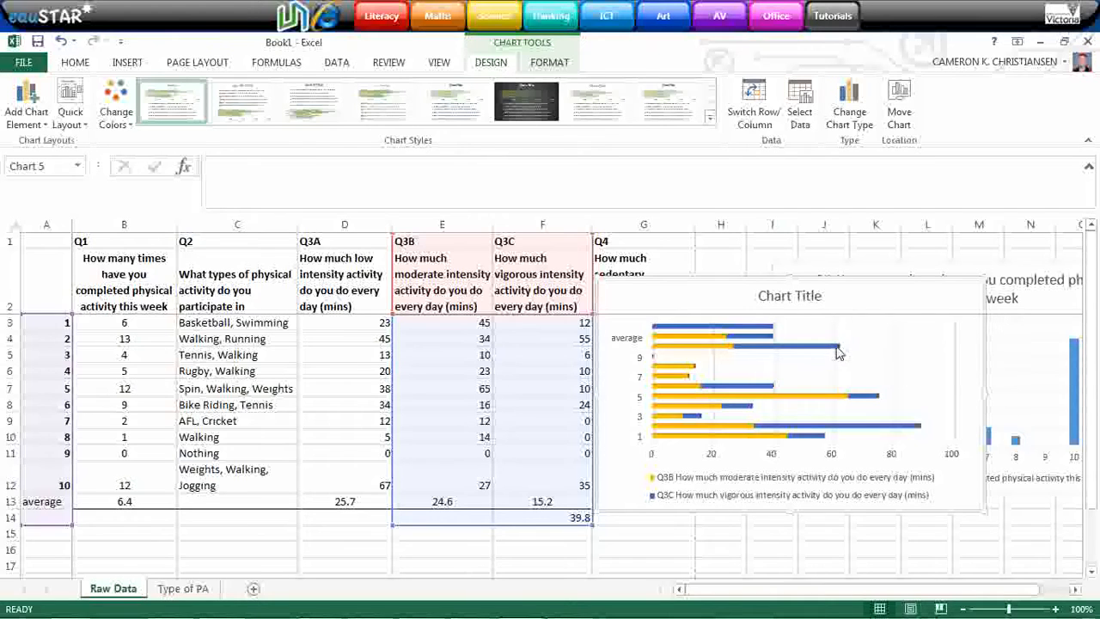
mouse_move(838, 357)
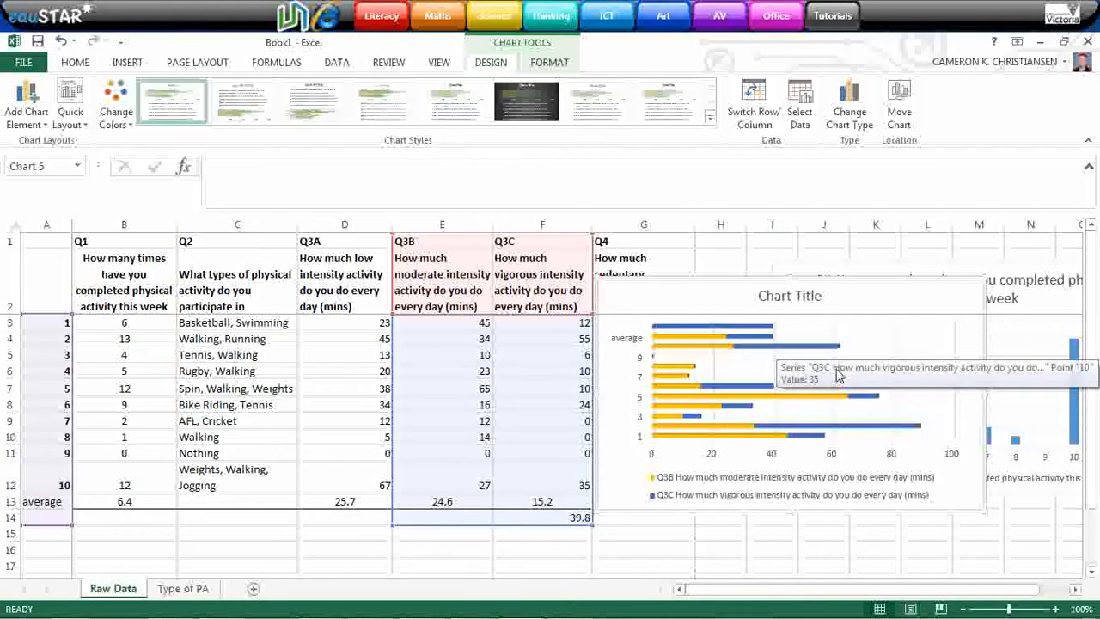
mouse_move(840, 401)
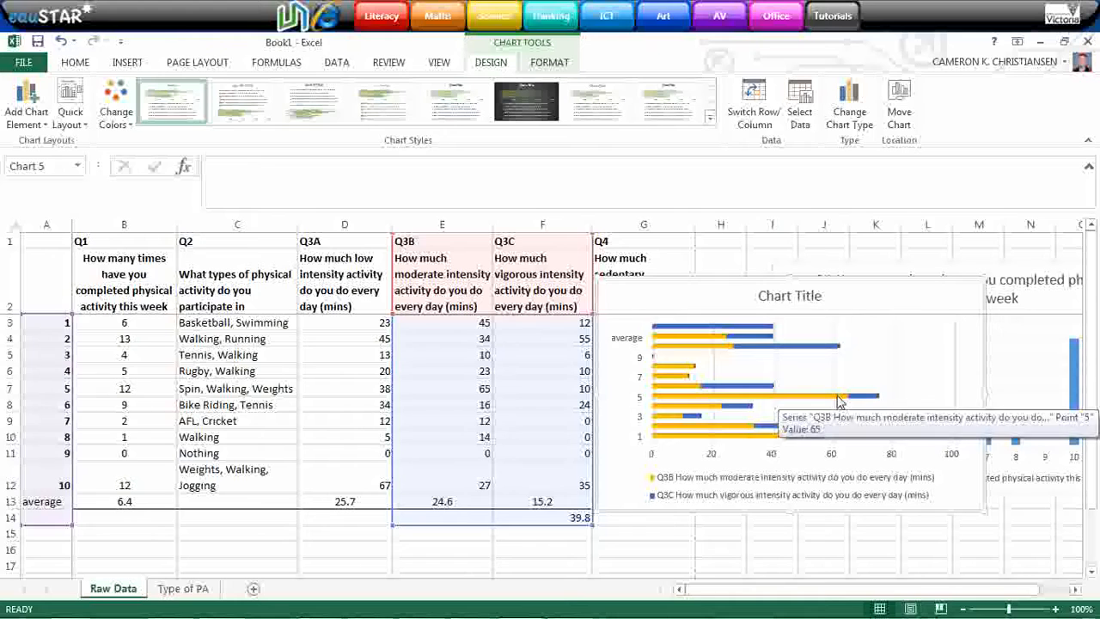
mouse_move(843, 432)
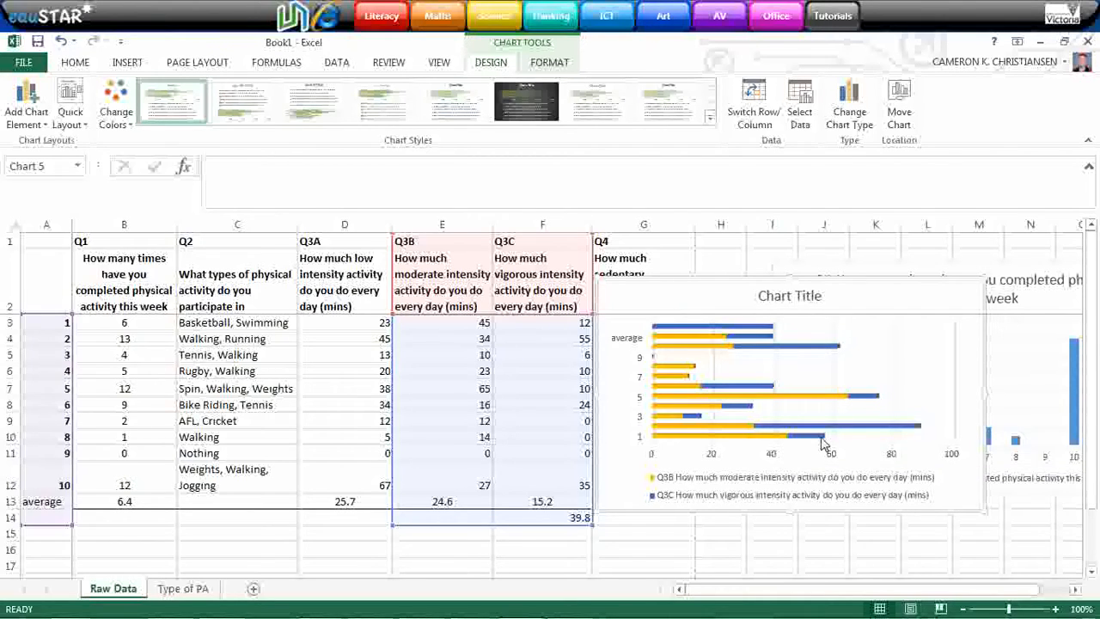
mouse_move(832, 446)
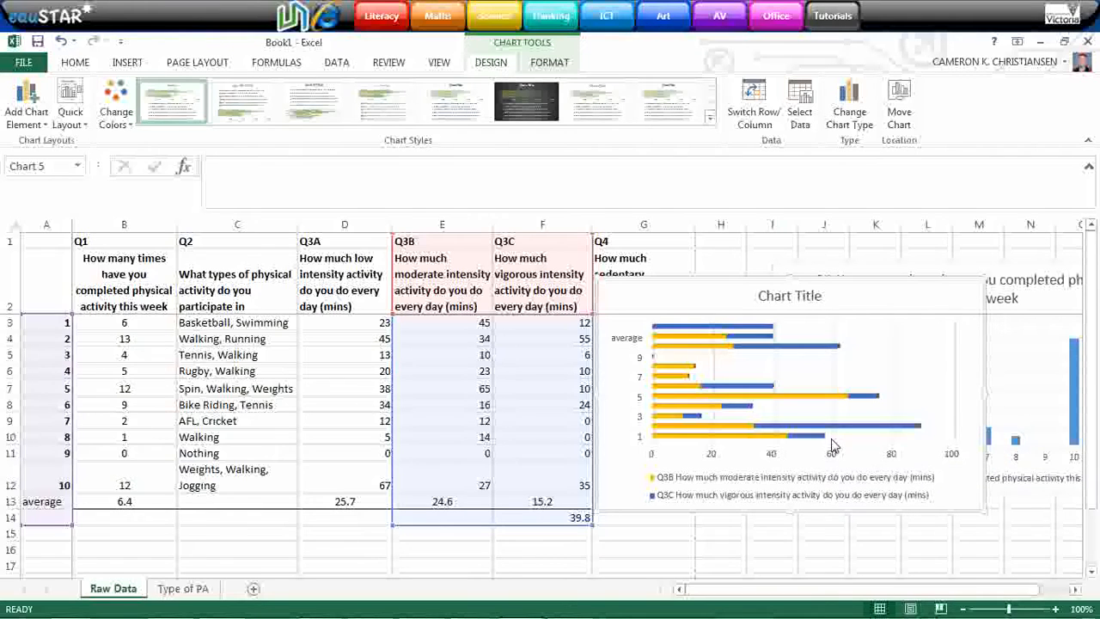
mouse_move(804, 396)
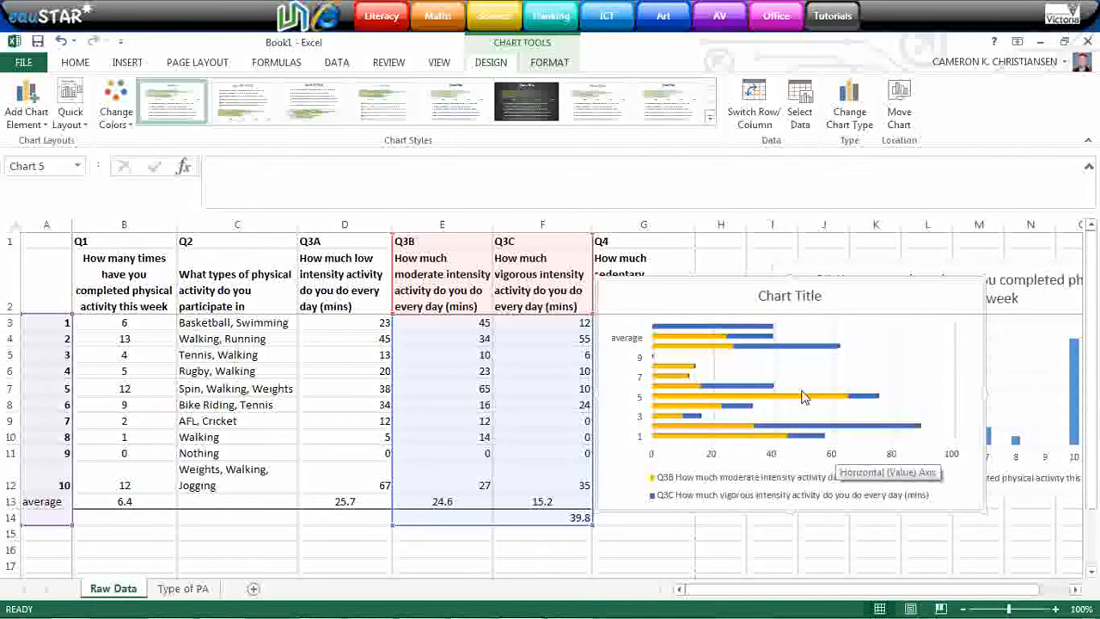
mouse_move(754, 328)
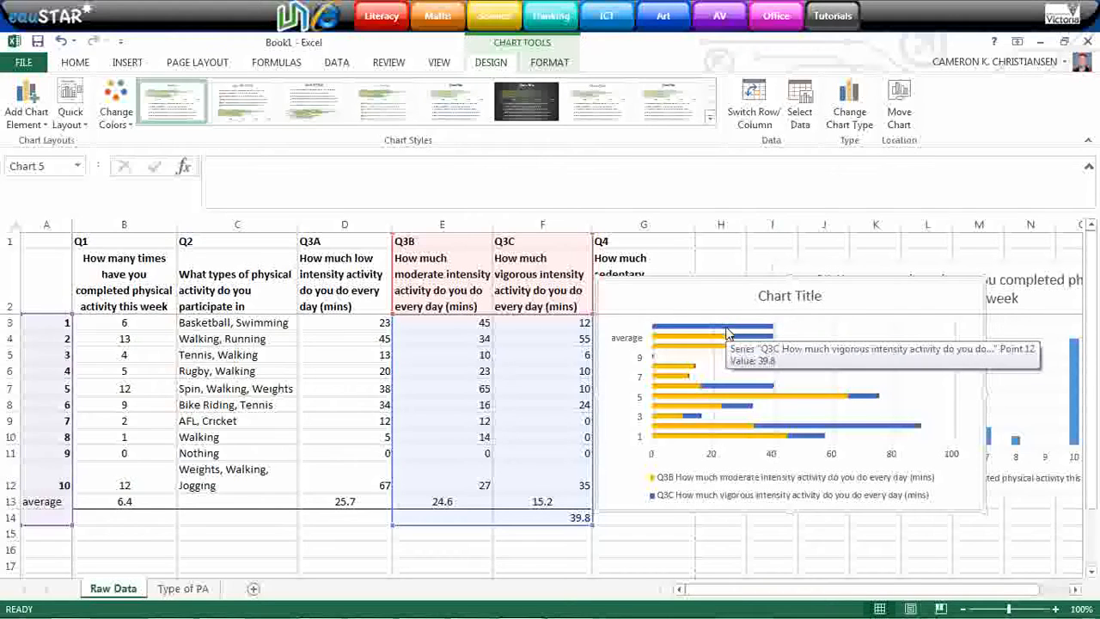
mouse_move(769, 334)
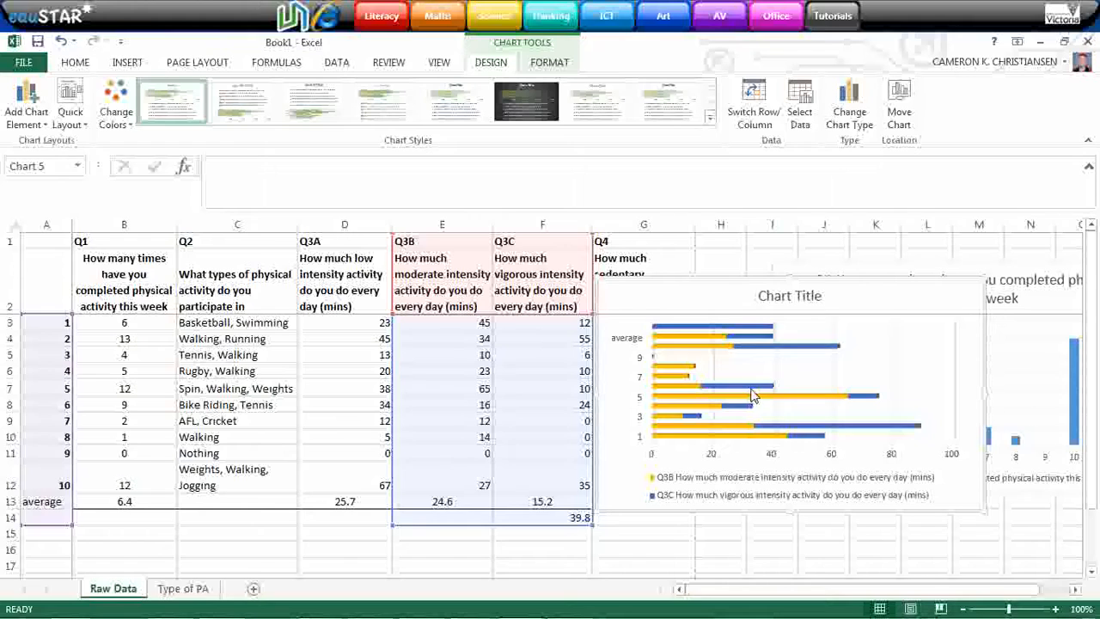
mouse_move(525, 517)
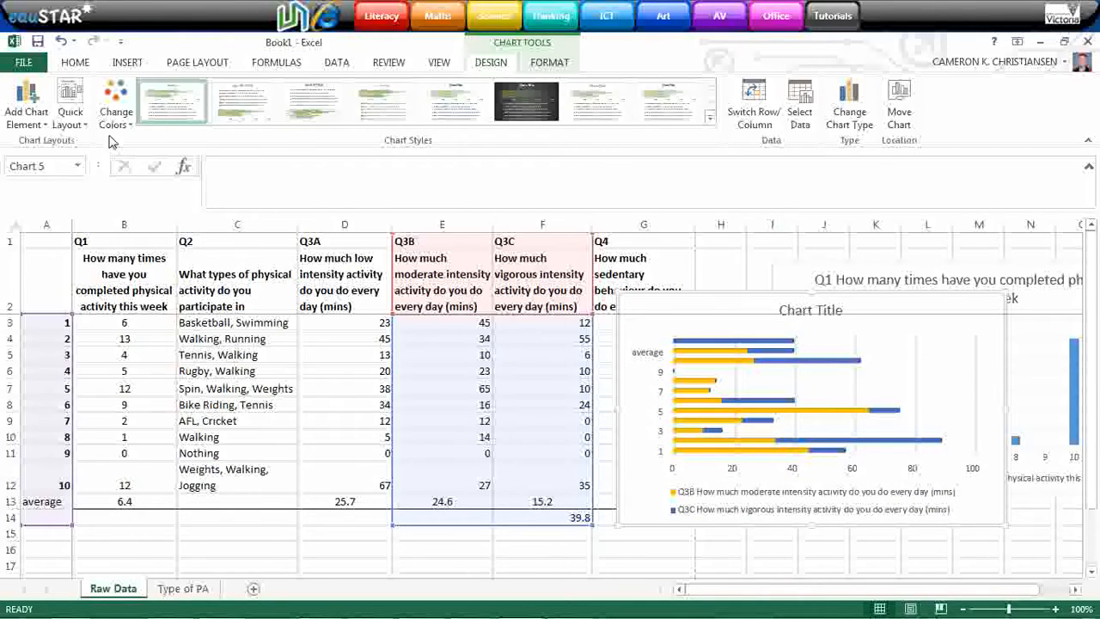
- Add axis titles 'Participants' and 'Moderate to vigorous Physical Activity per day (mins)'
left_click(26, 103)
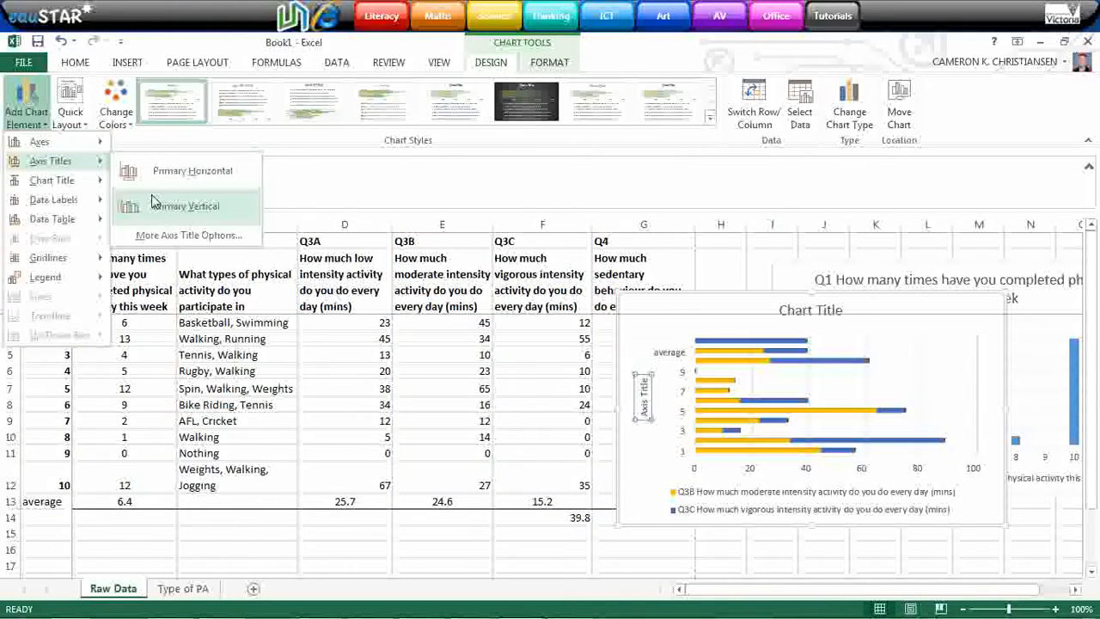
mouse_move(154, 207)
type("Participants")
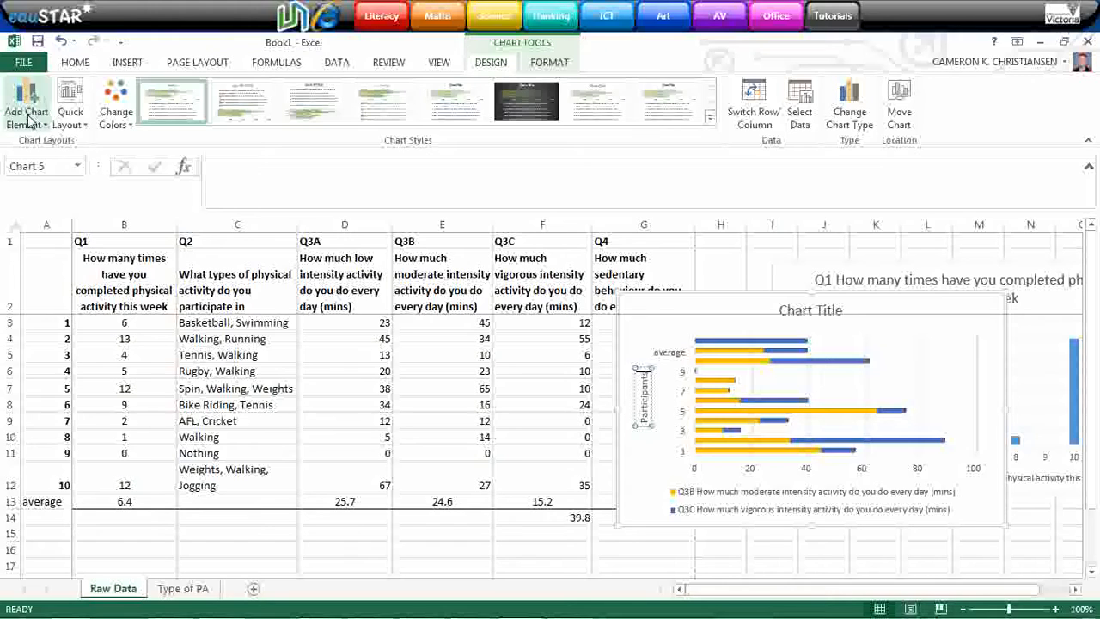
left_click(26, 103)
type("Moderate")
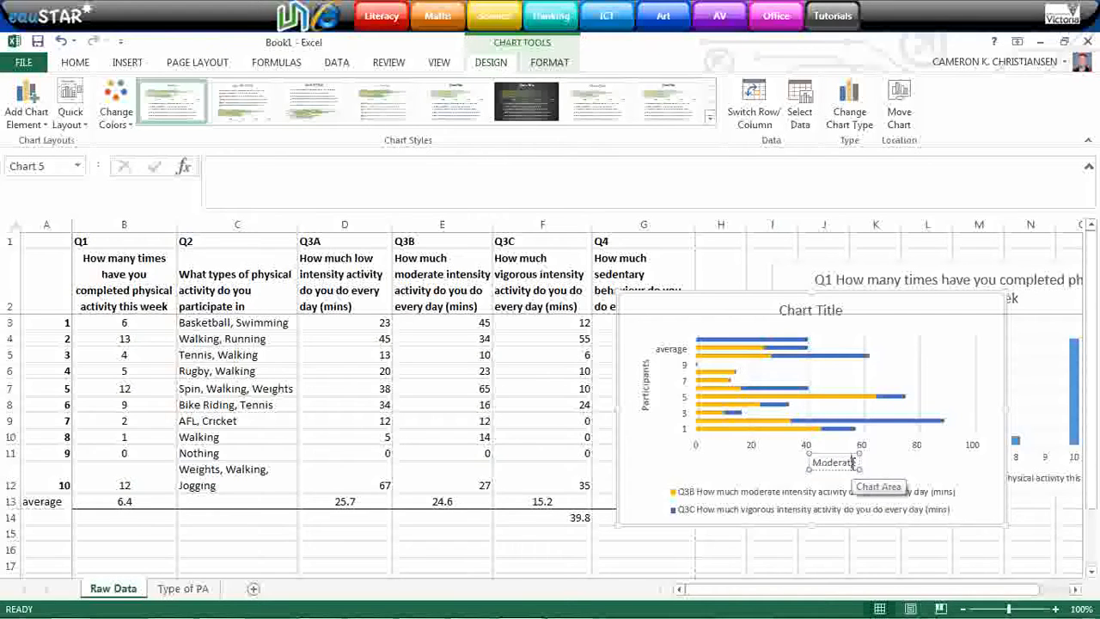
left_click(833, 463)
type(" to vigorous Physical")
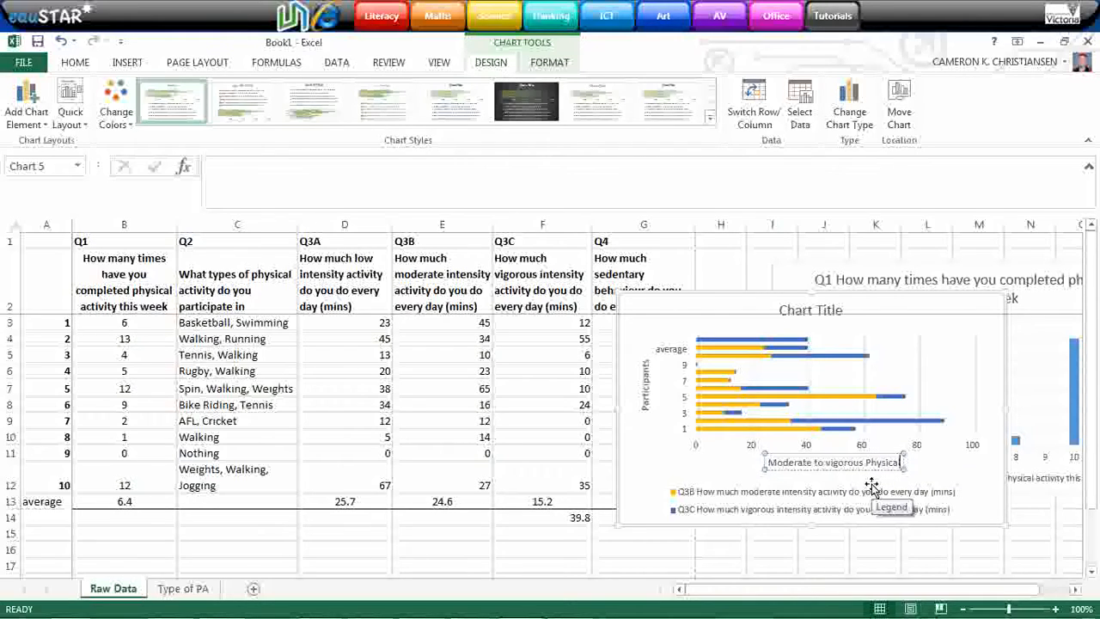
type("Activity per day (mins")
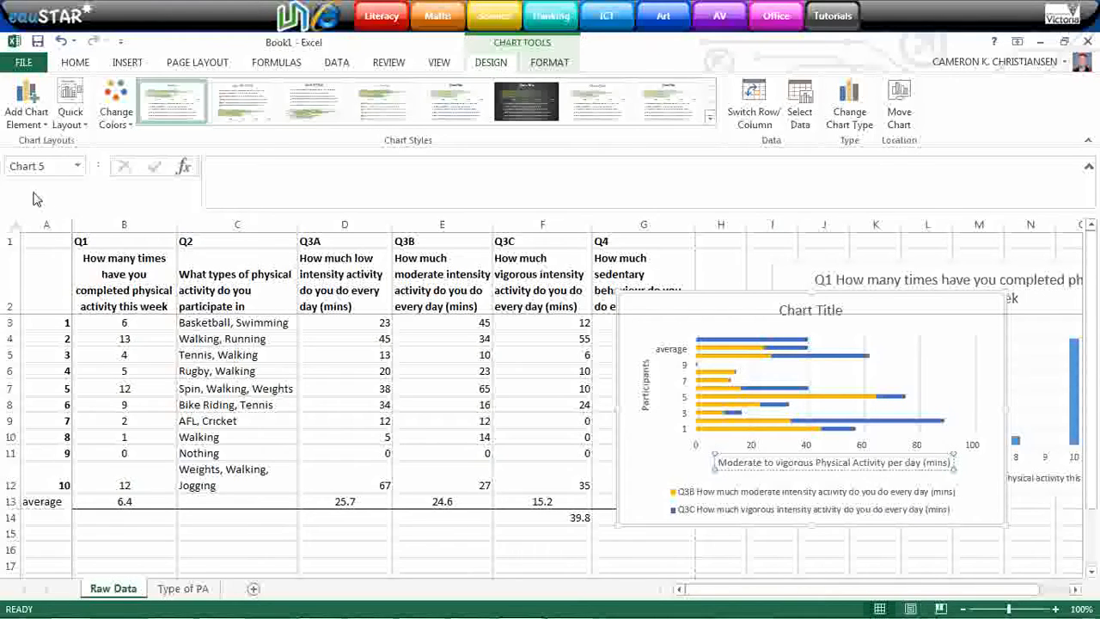
left_click(26, 102)
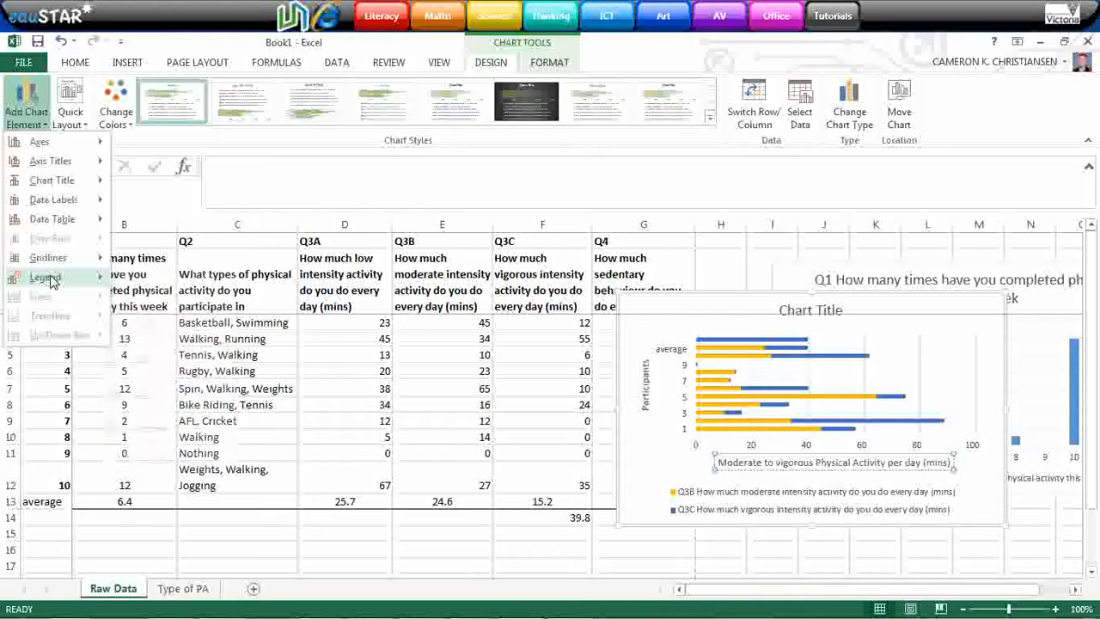
- Add a legend for Q3B and Q3C, placing it at the bottom
left_click(46, 277)
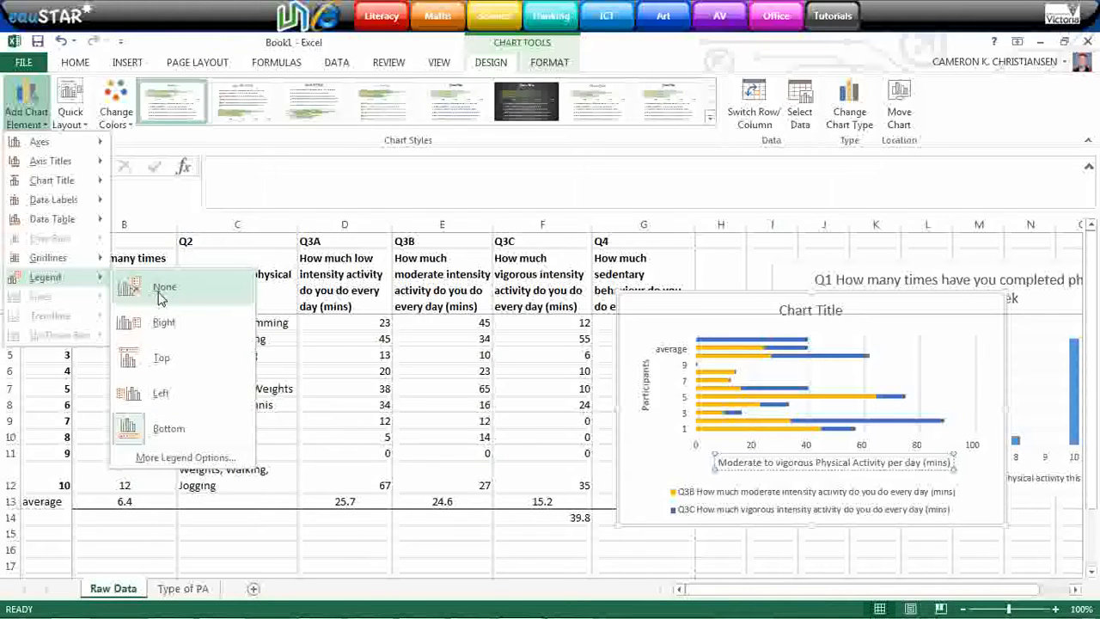
left_click(164, 287)
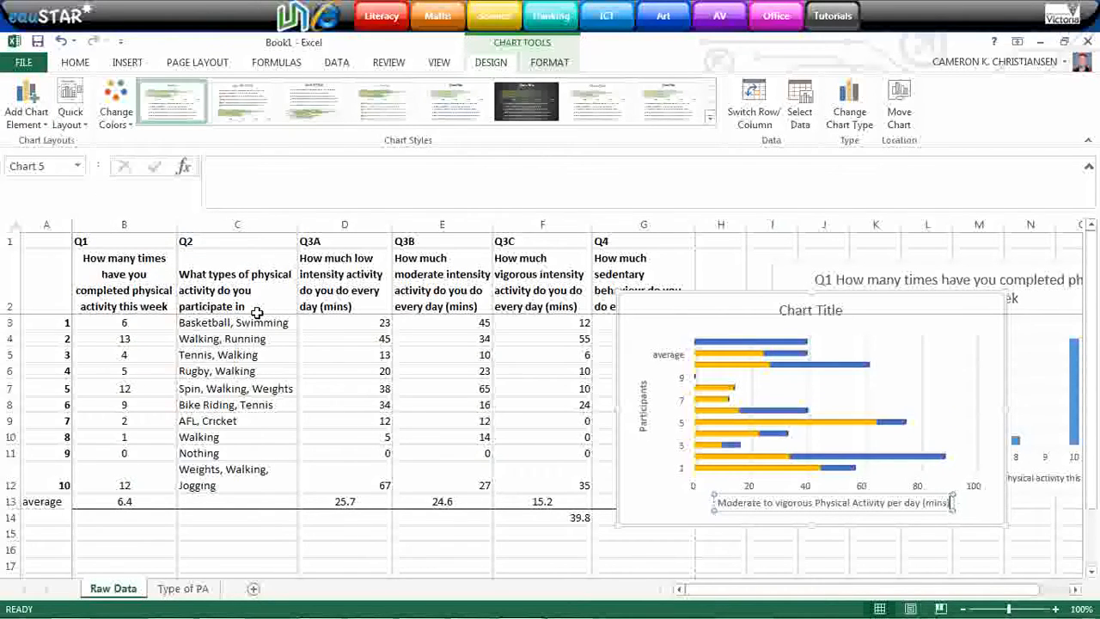
left_click(25, 103)
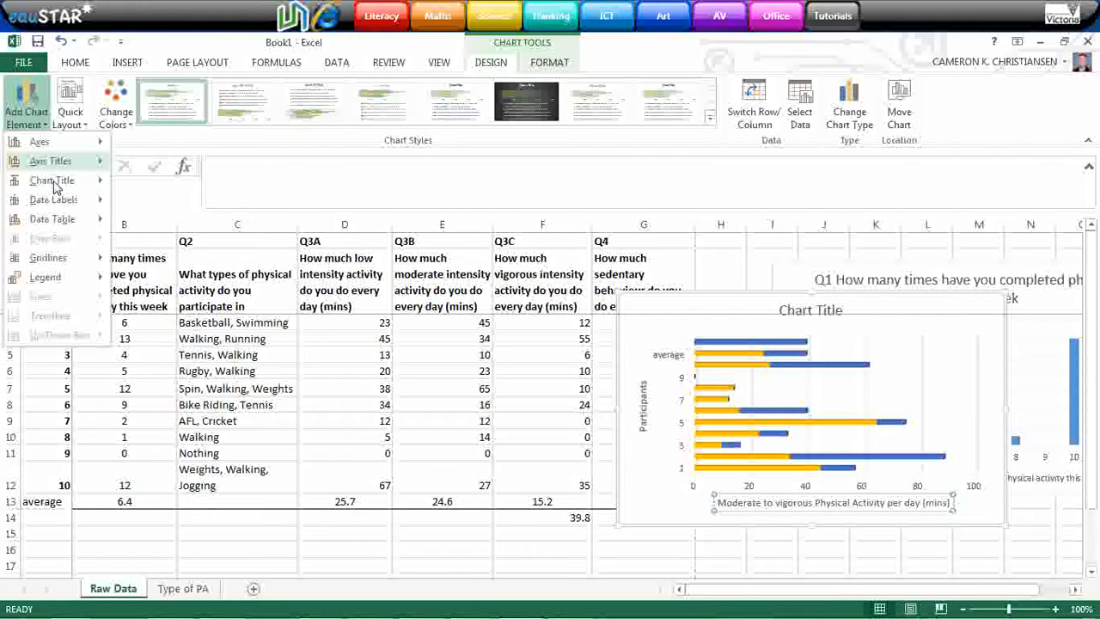
left_click(45, 276)
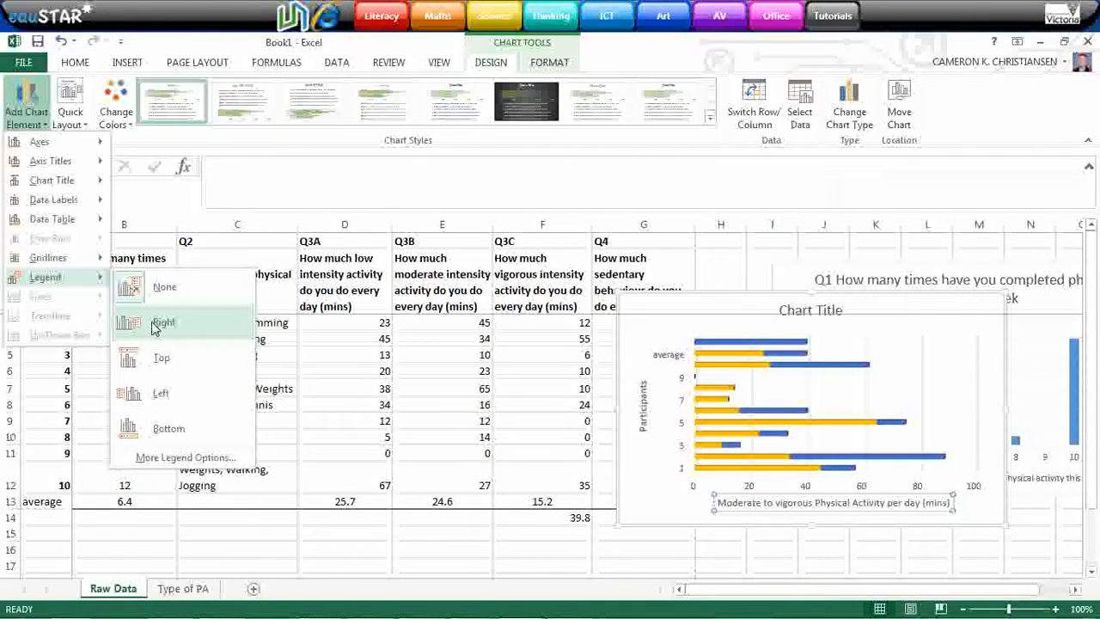
mouse_move(172, 324)
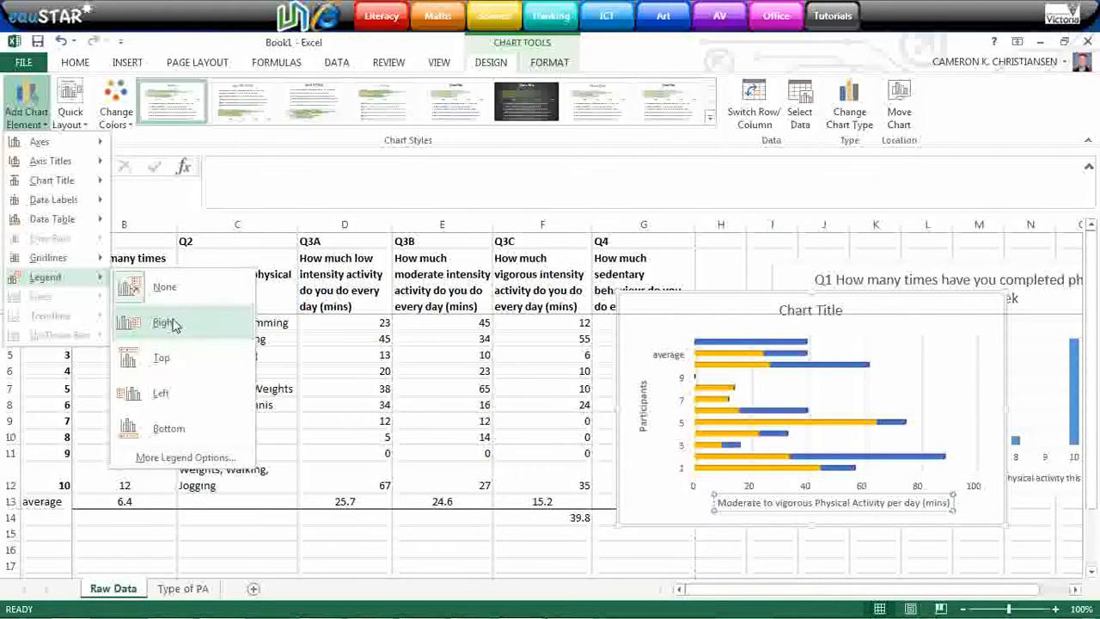
left_click(163, 322)
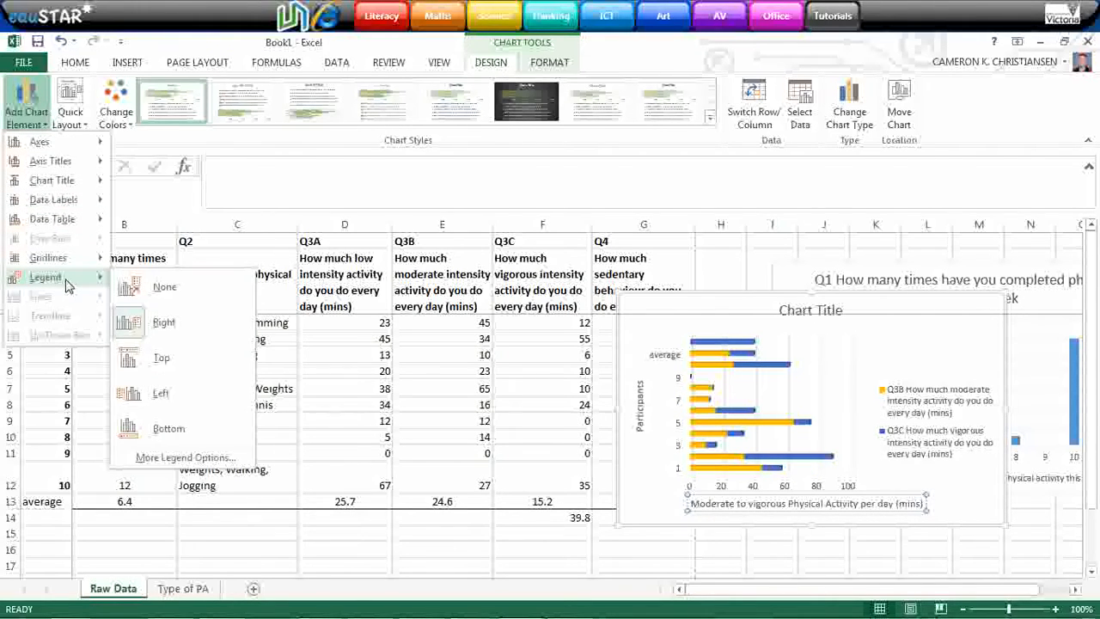
left_click(168, 428)
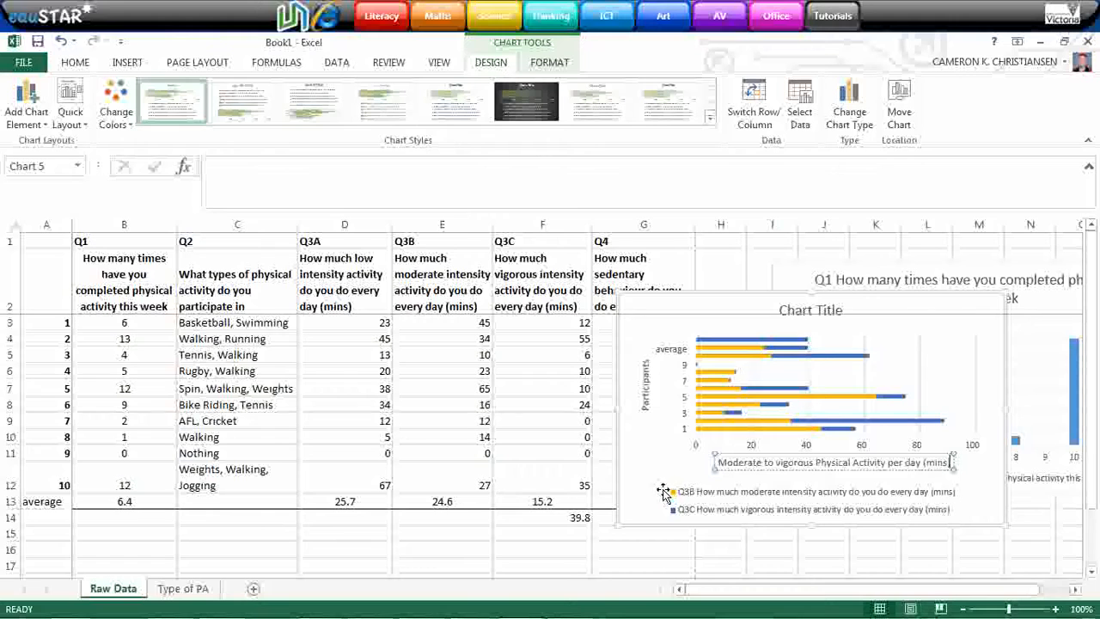
left_click(813, 500)
type("Moderate to vigorous physical activity per day")
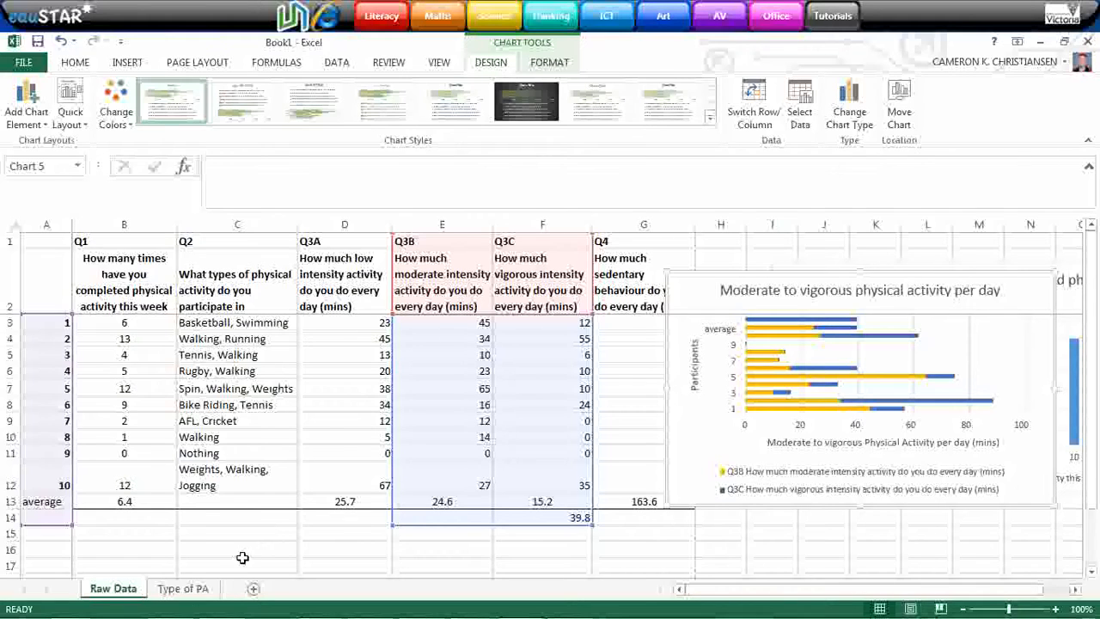
mouse_move(227, 329)
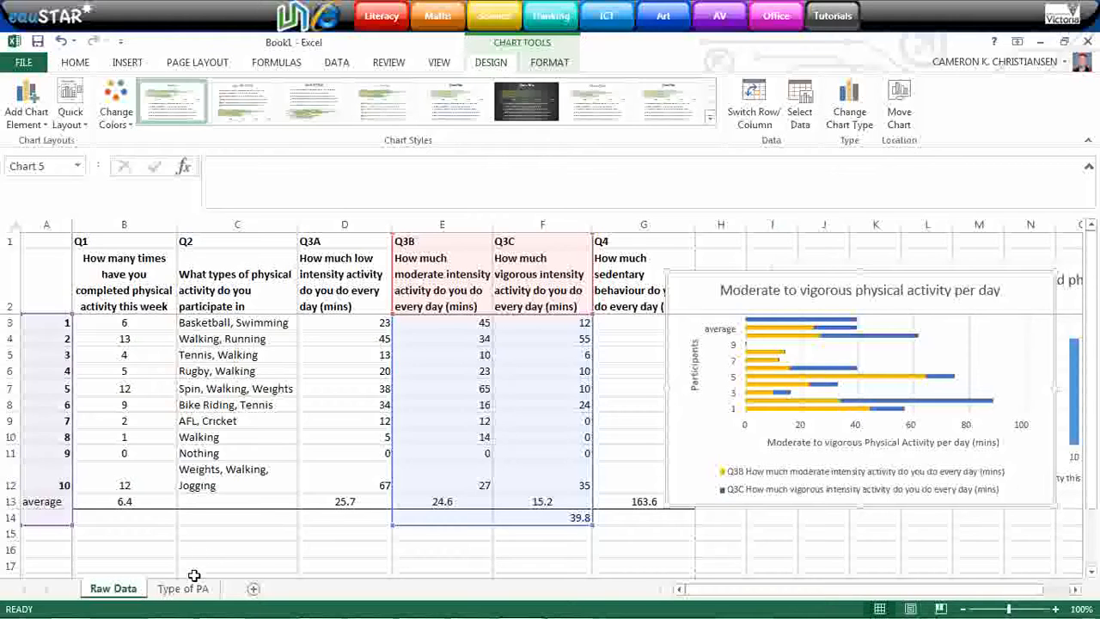
- Switch to the Type of PA sheet
left_click(183, 588)
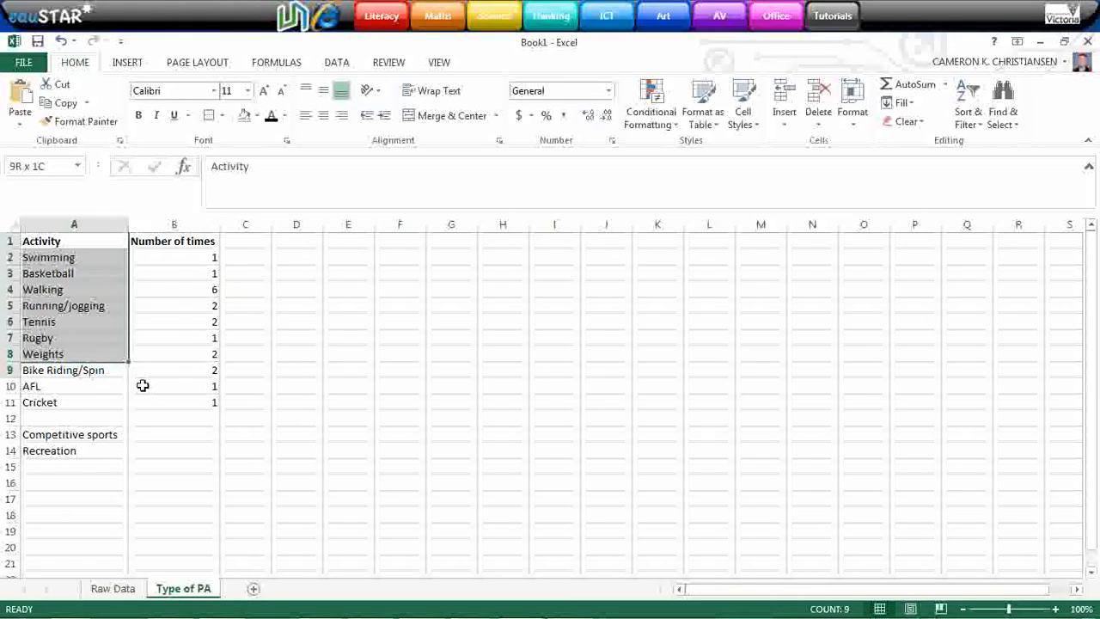
- Insert a 3-D pie chart of the activity occurrence counts in A1:B11
left_click(127, 62)
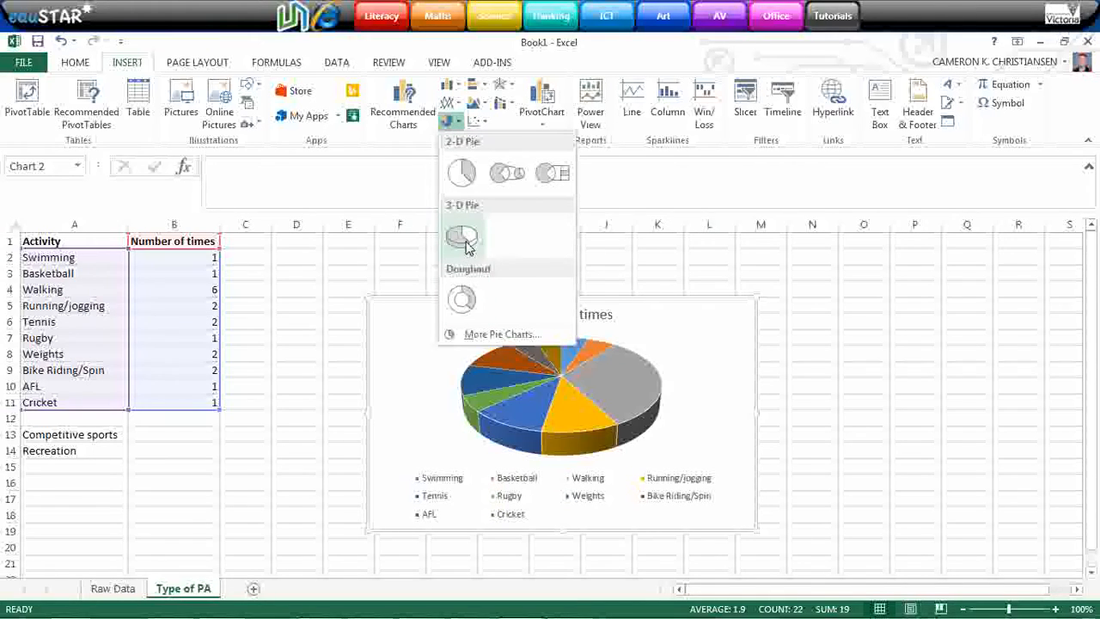
left_click(461, 239)
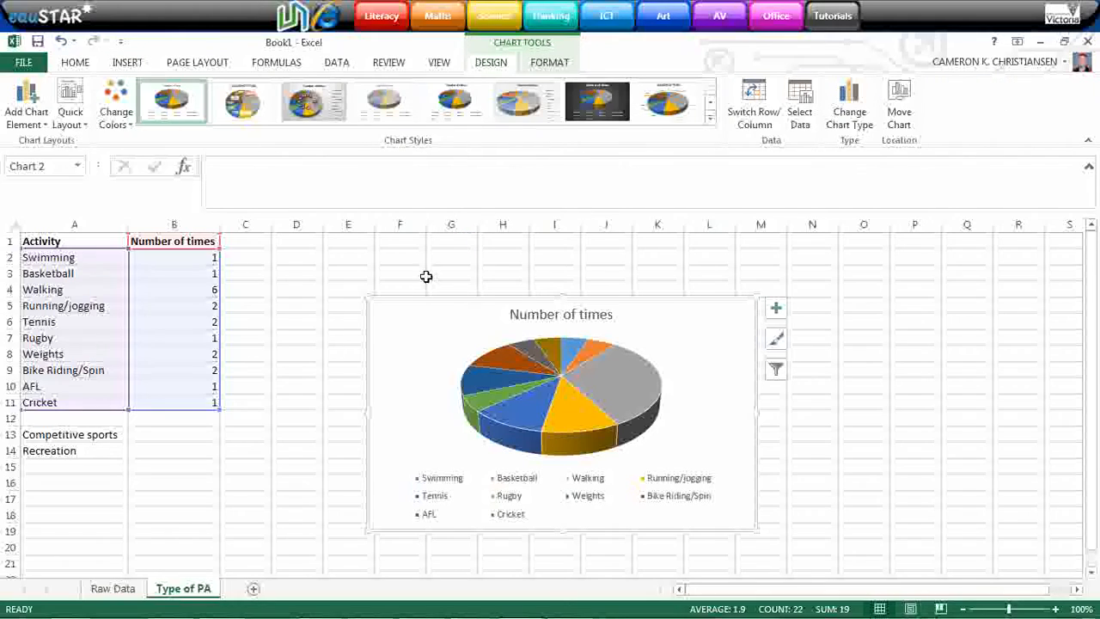
mouse_move(696, 475)
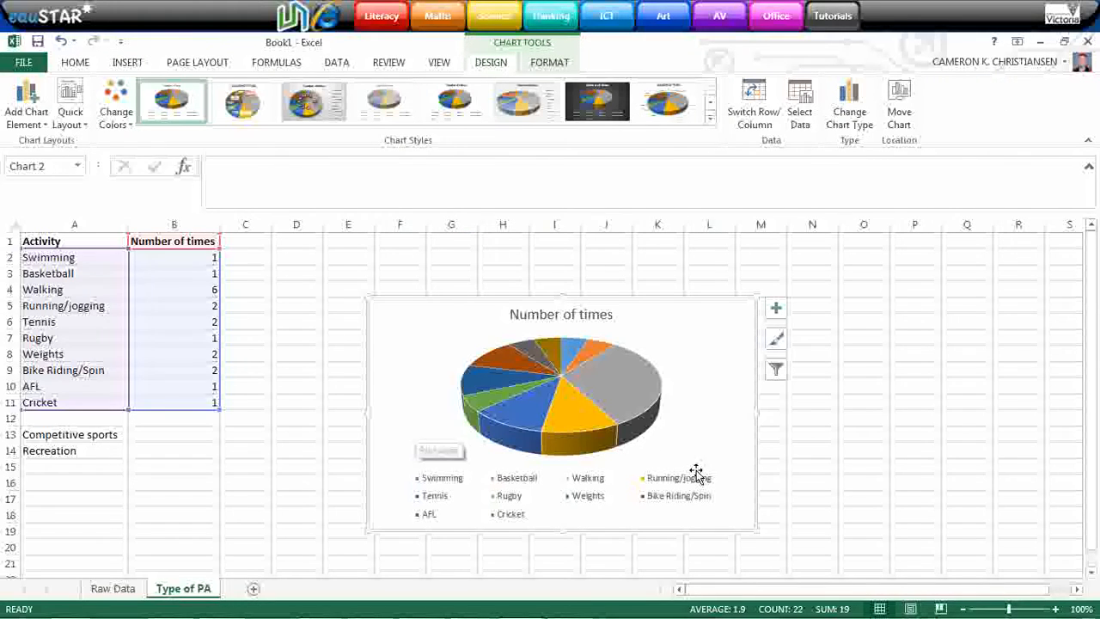
mouse_move(675, 478)
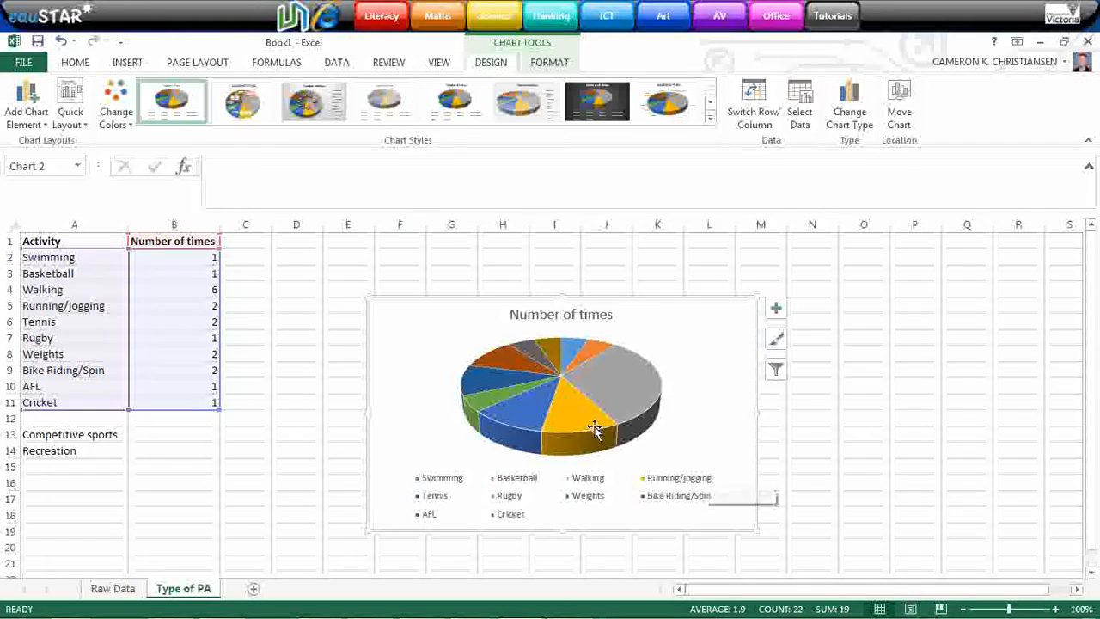
mouse_move(614, 368)
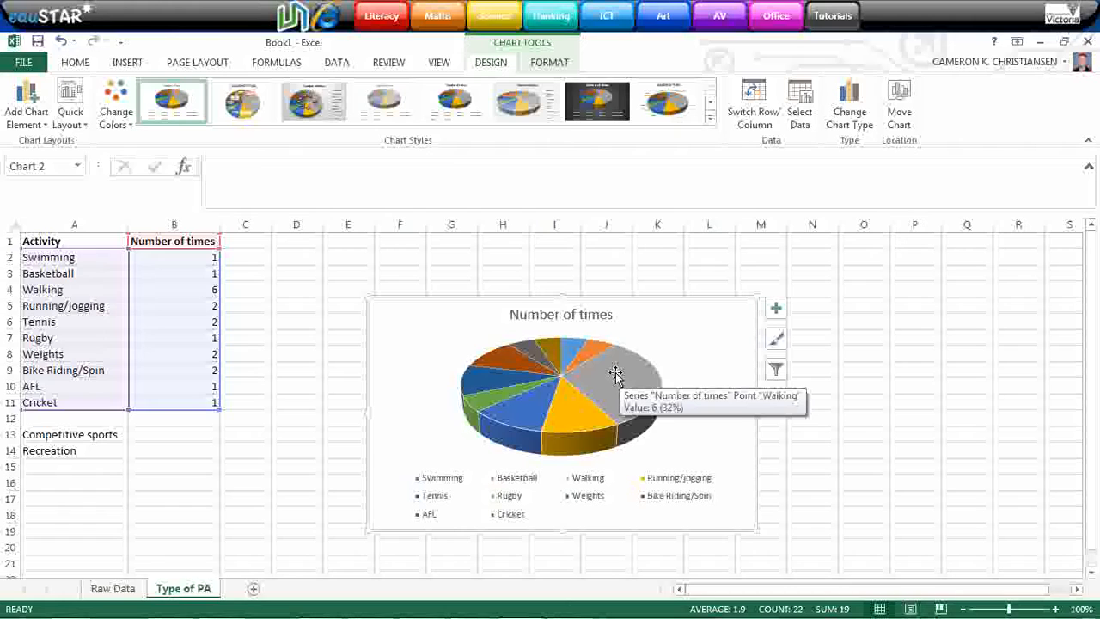
mouse_move(617, 432)
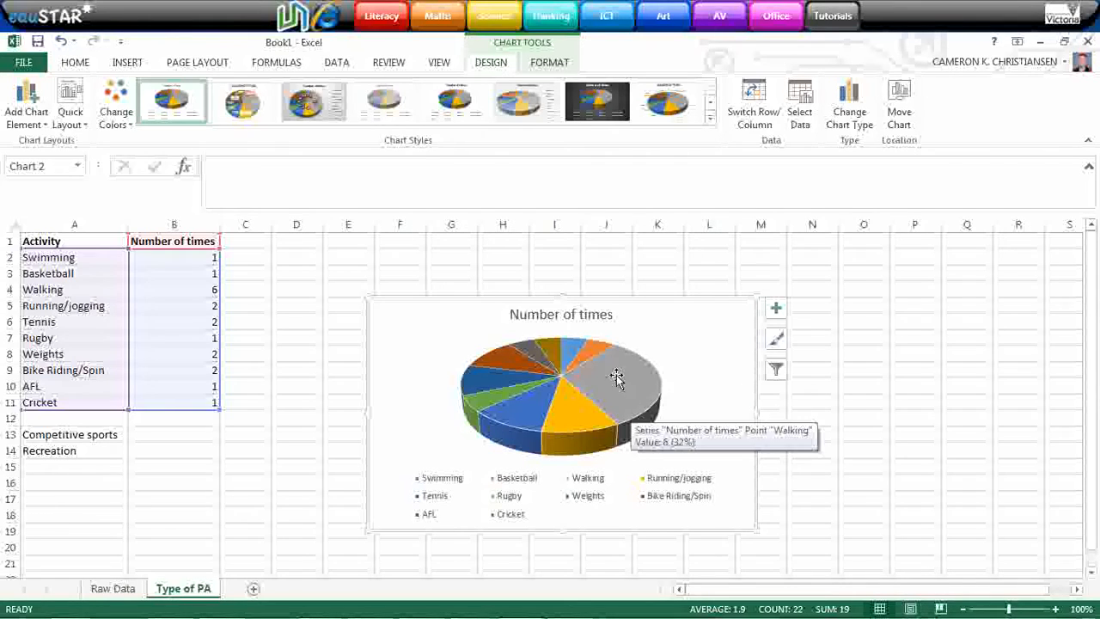
mouse_move(574, 428)
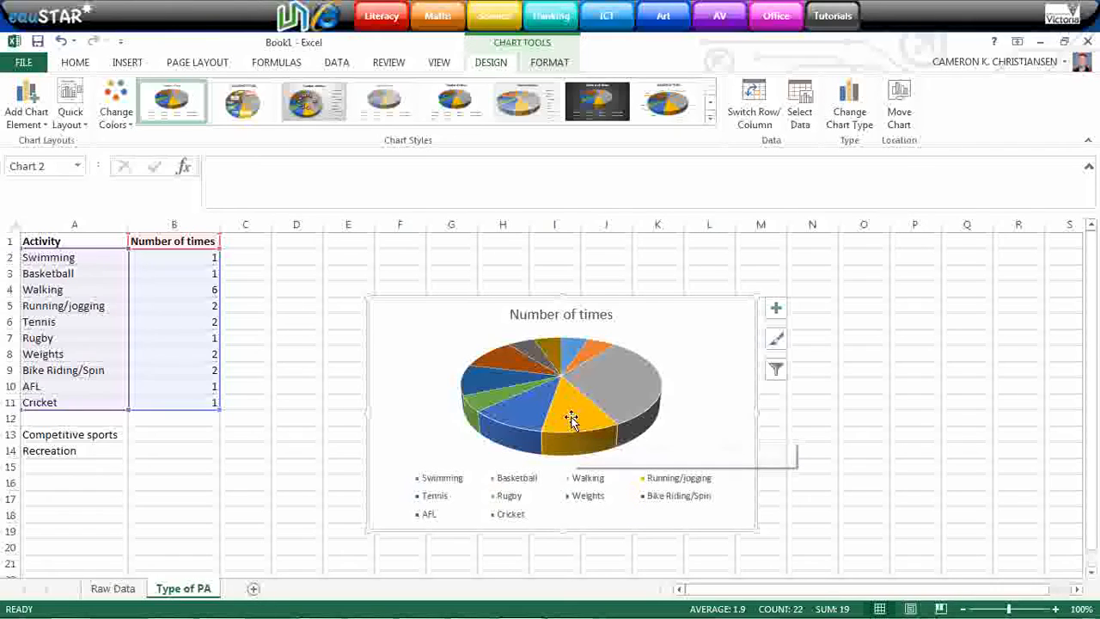
mouse_move(530, 427)
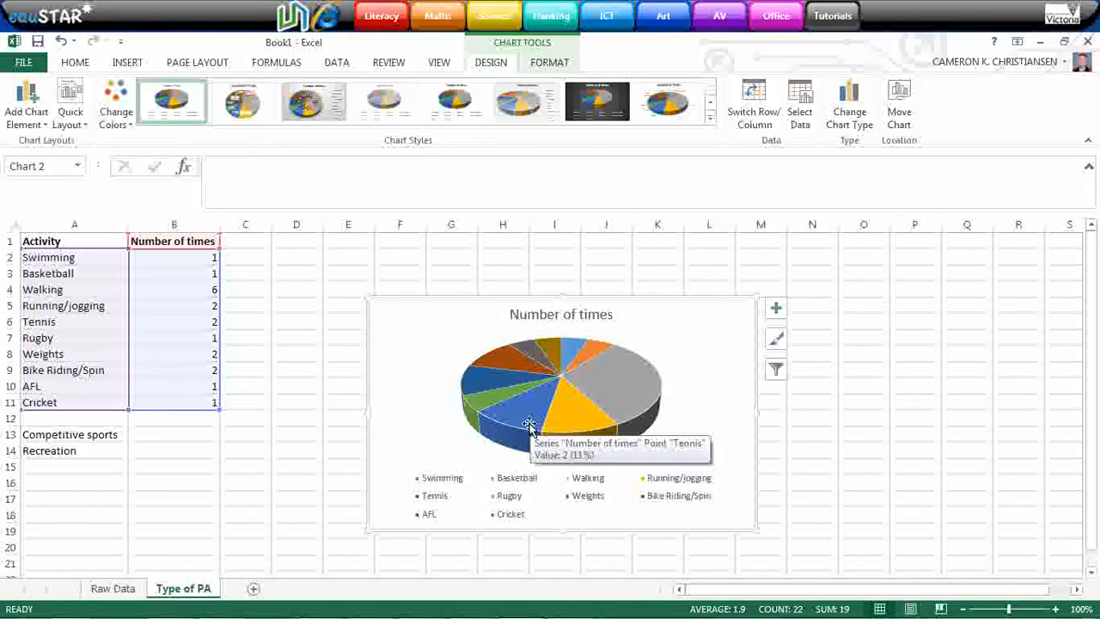
mouse_move(499, 378)
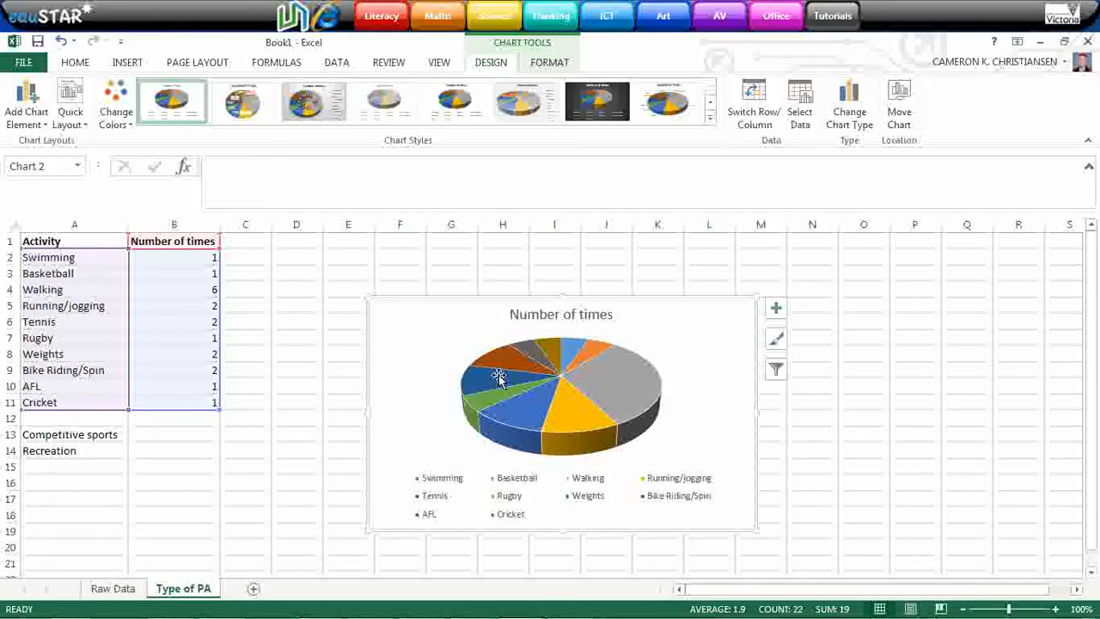
mouse_move(666, 402)
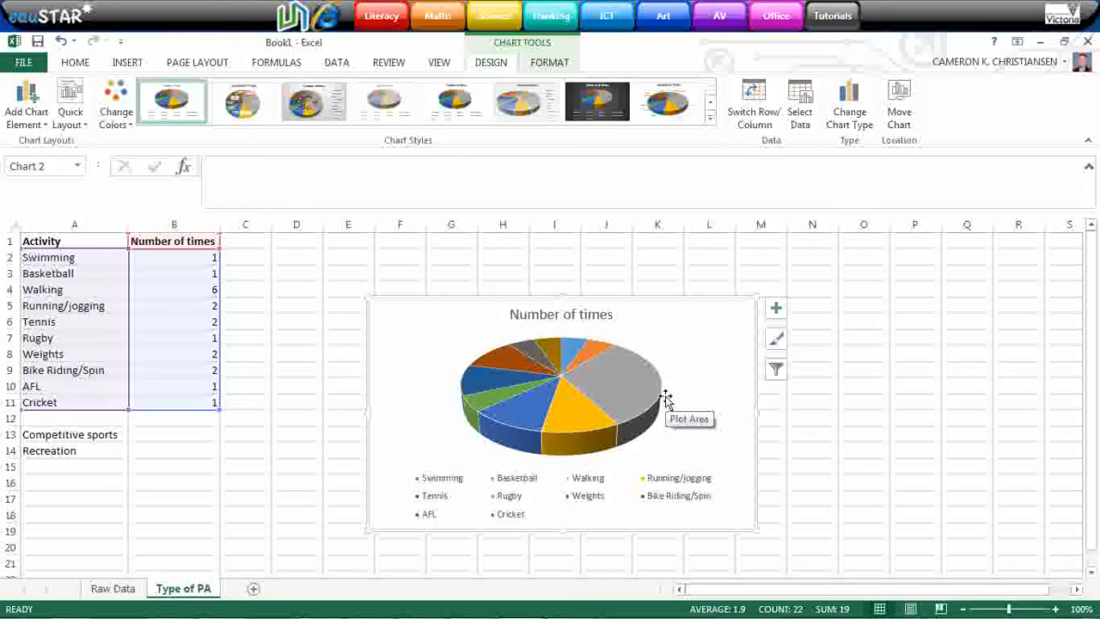
mouse_move(579, 310)
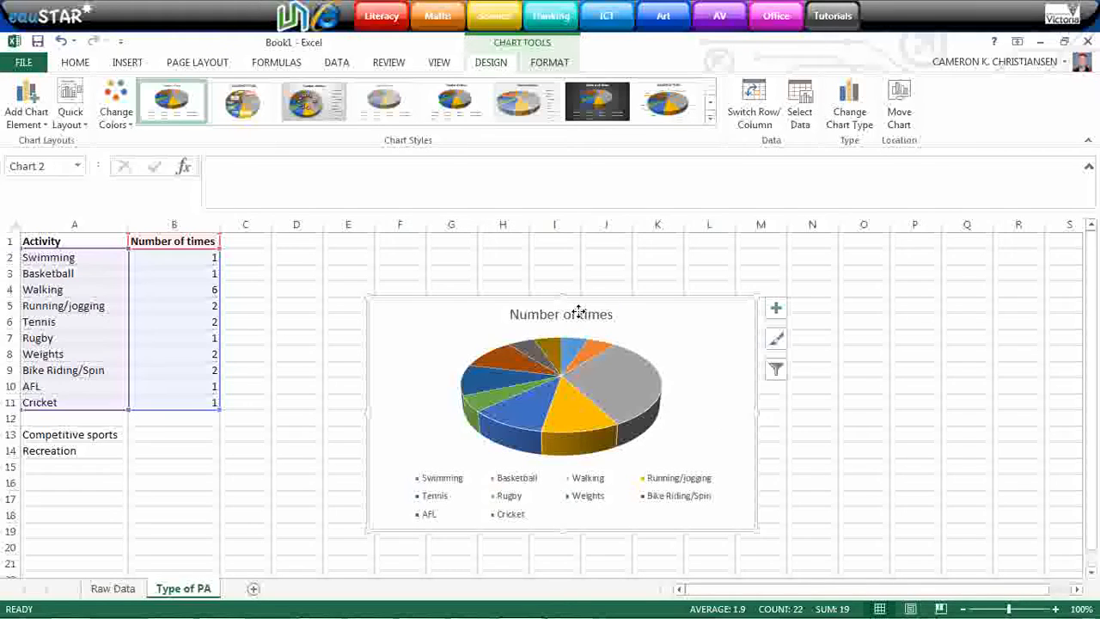
left_click(561, 314)
type("Types of physical activi")
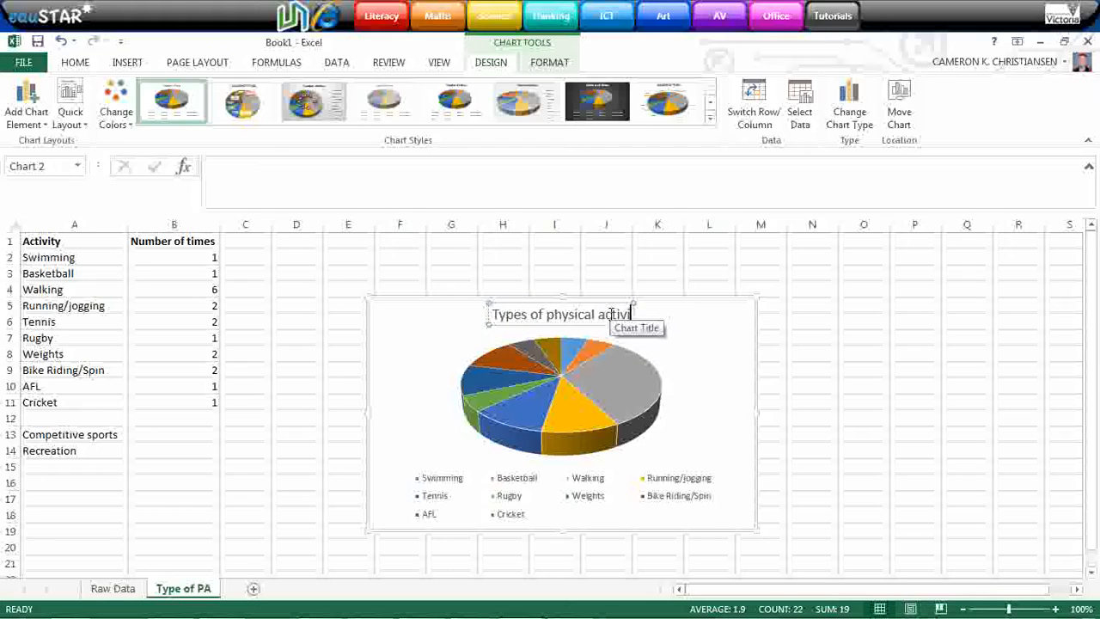
- Type the '13-17' part of the pie chart title 'Types of physical activity 13-17 YO'
type("13-17 YO")
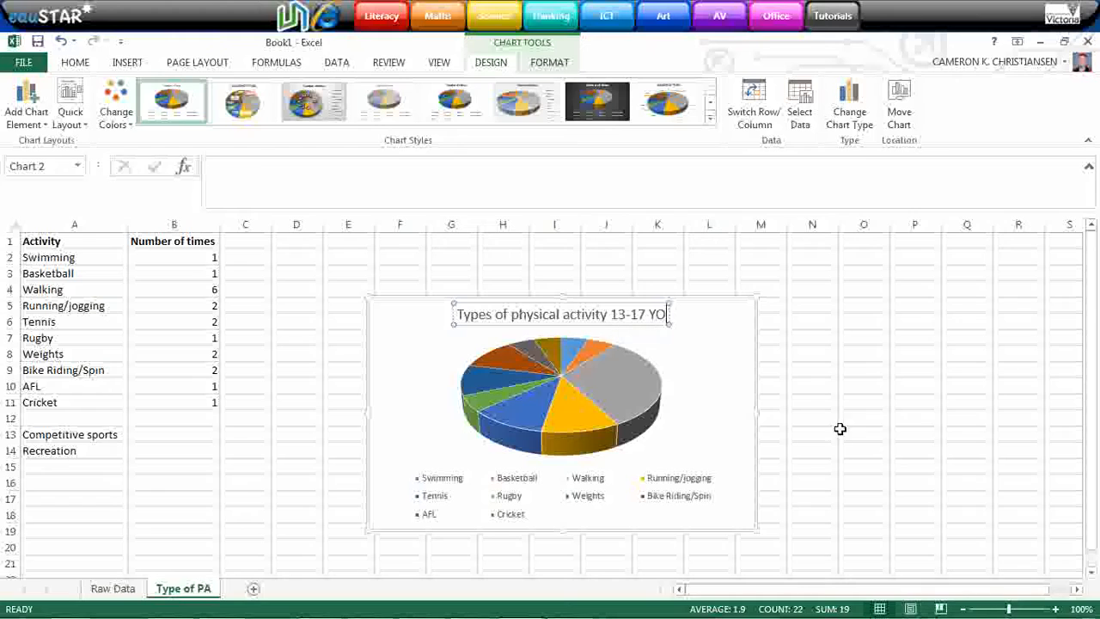
mouse_move(722, 429)
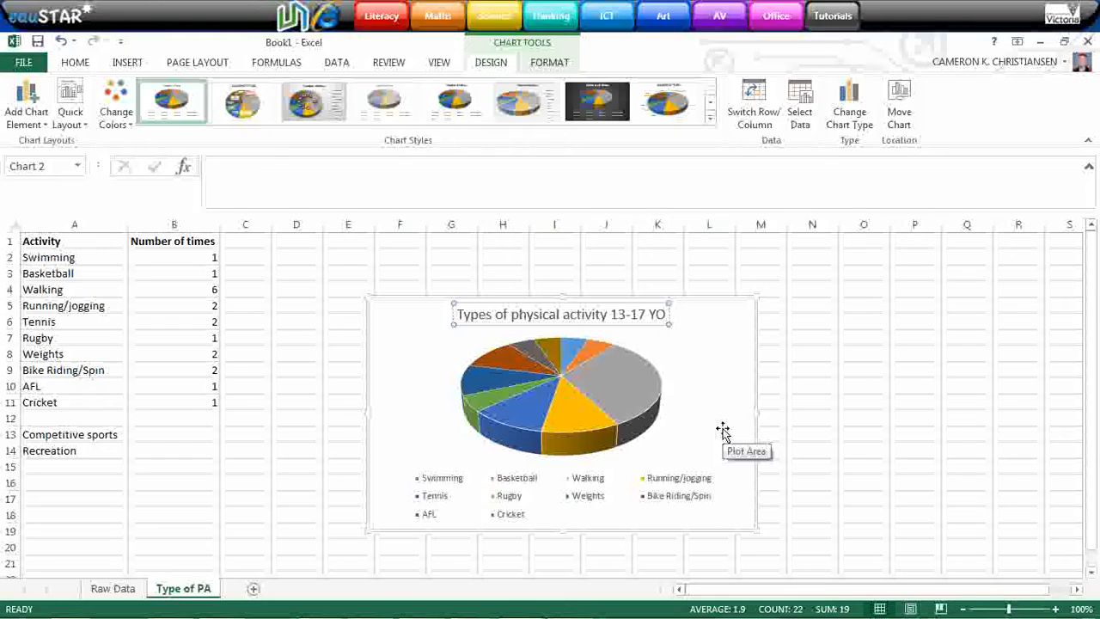
mouse_move(719, 420)
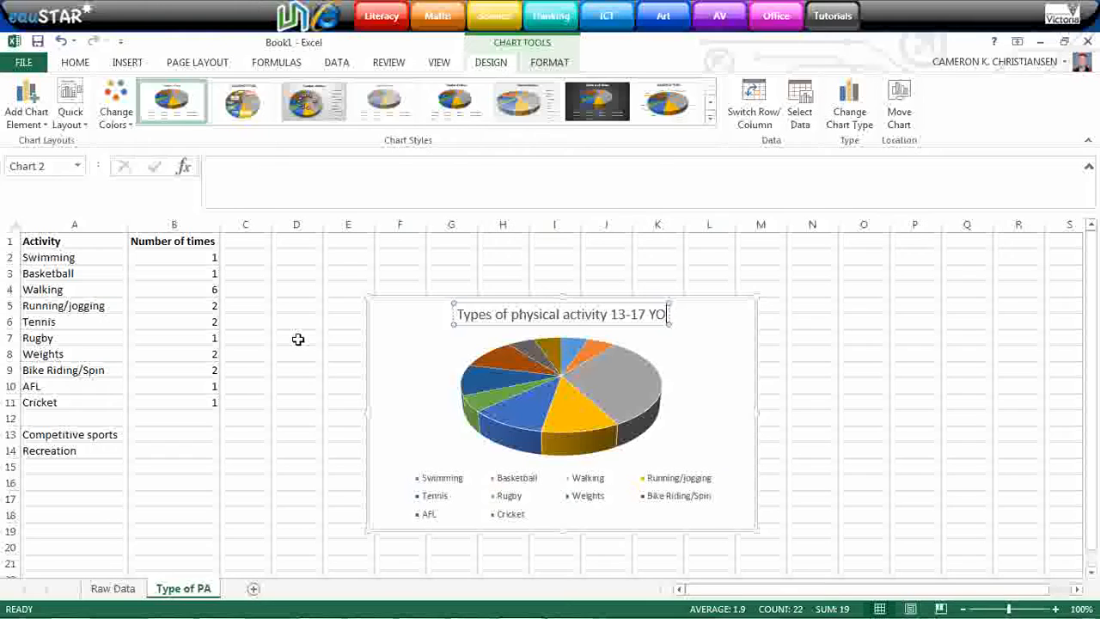
mouse_move(345, 326)
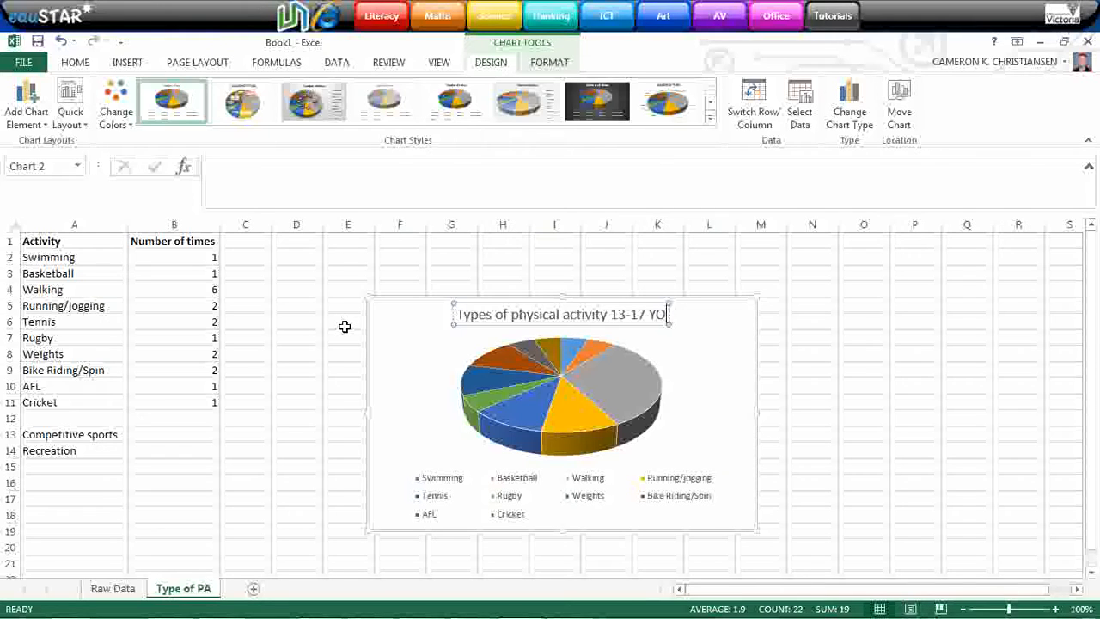
mouse_move(614, 153)
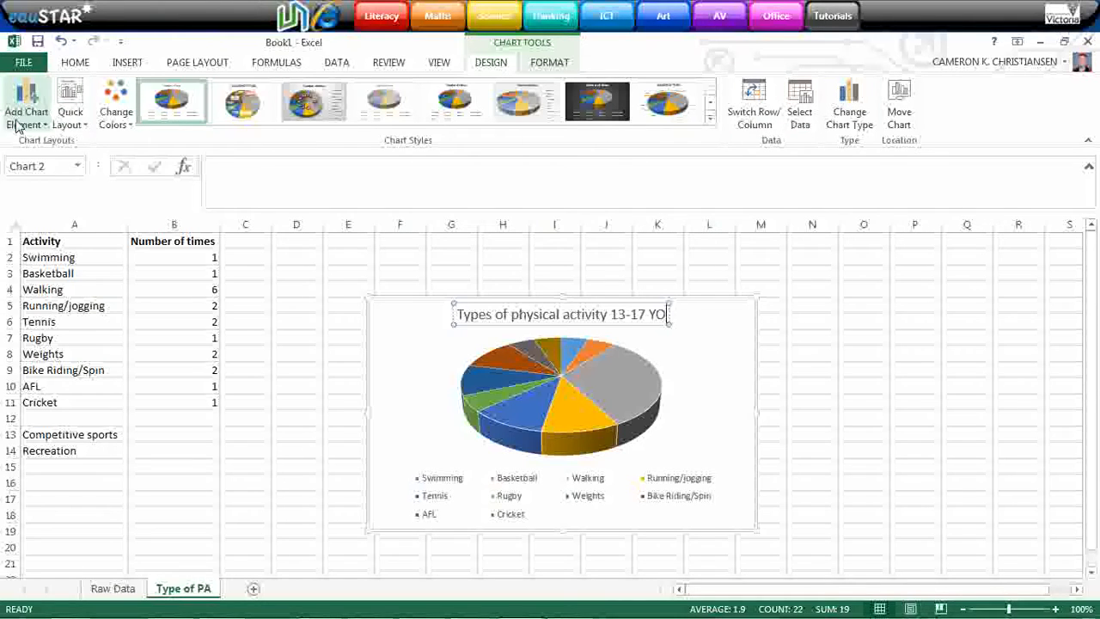
mouse_move(29, 116)
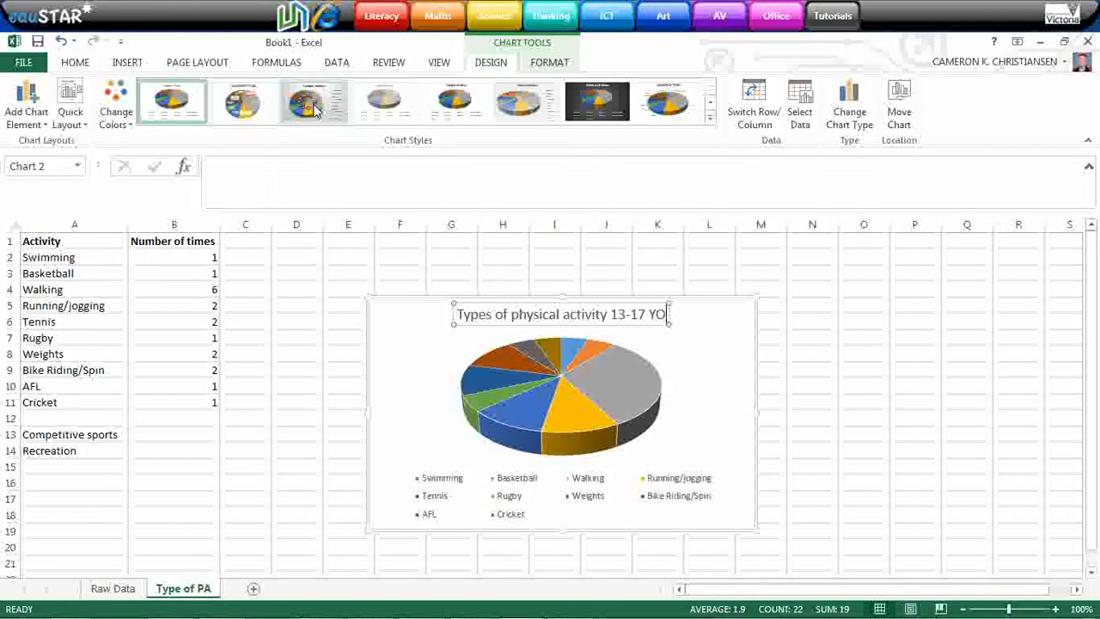
- Apply the third chart style, adding percentage slice labels, a side legend and shaded background
left_click(313, 101)
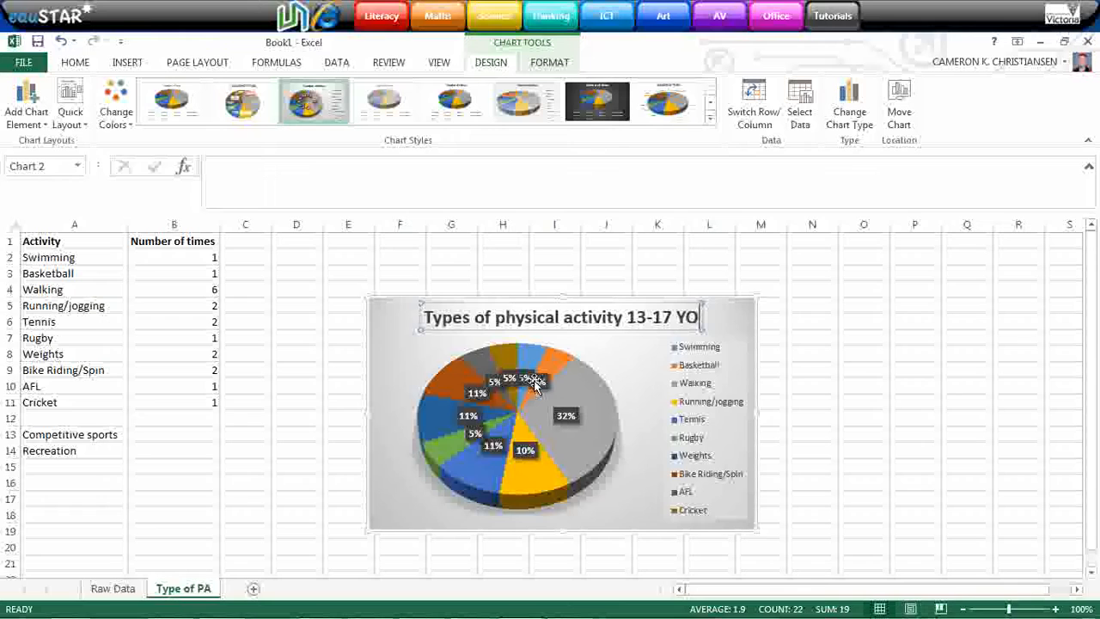